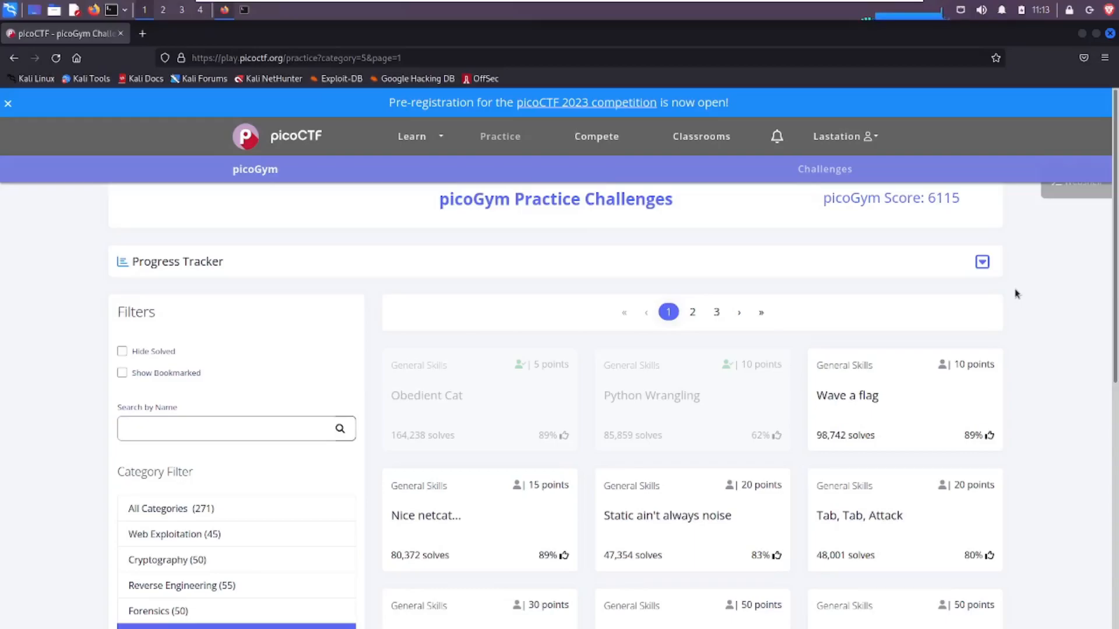
- Locate and open the Wave a flag (10 points) challenge card in picoGym
{"action": "scroll", "scroll_direction": "down", "scroll_amount": 3}
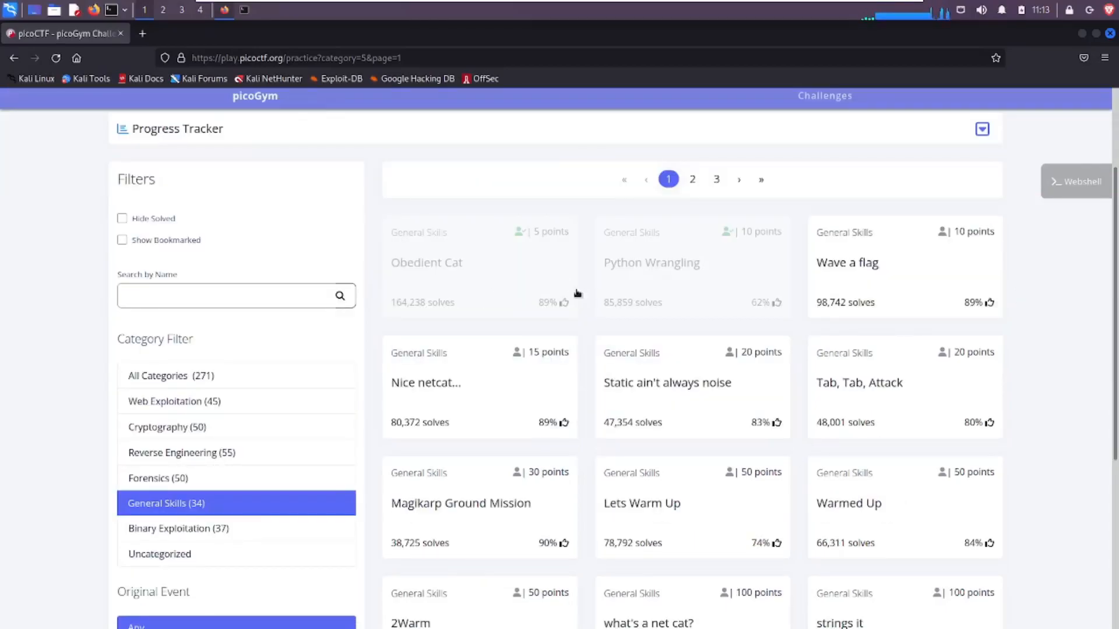
{"action": "mouse_move", "coordinate": [867, 290]}
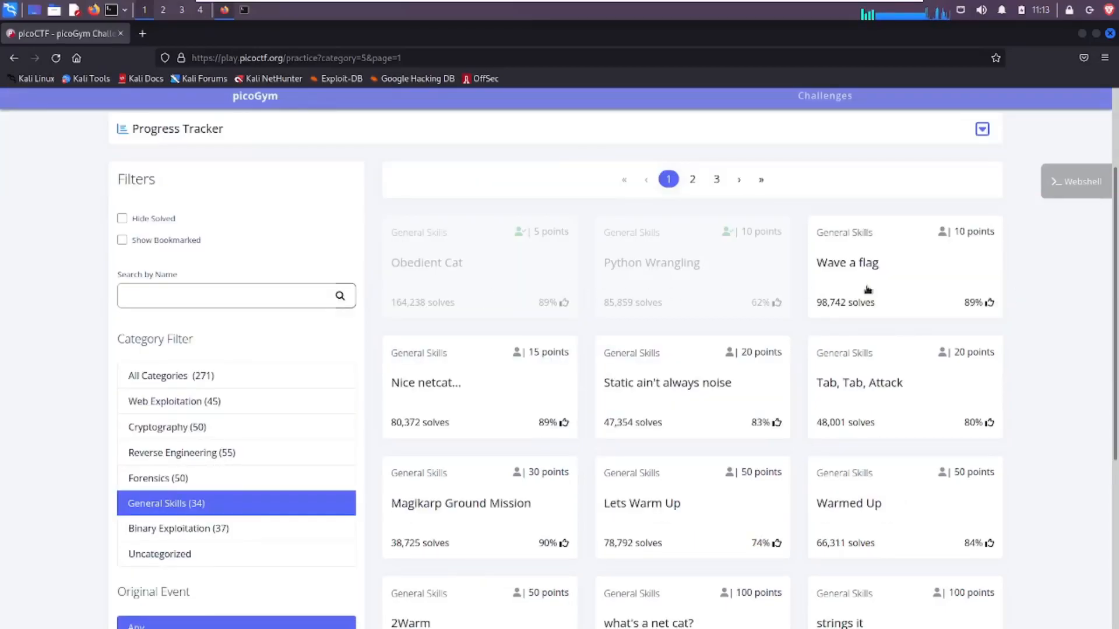
{"action": "mouse_move", "coordinate": [983, 253]}
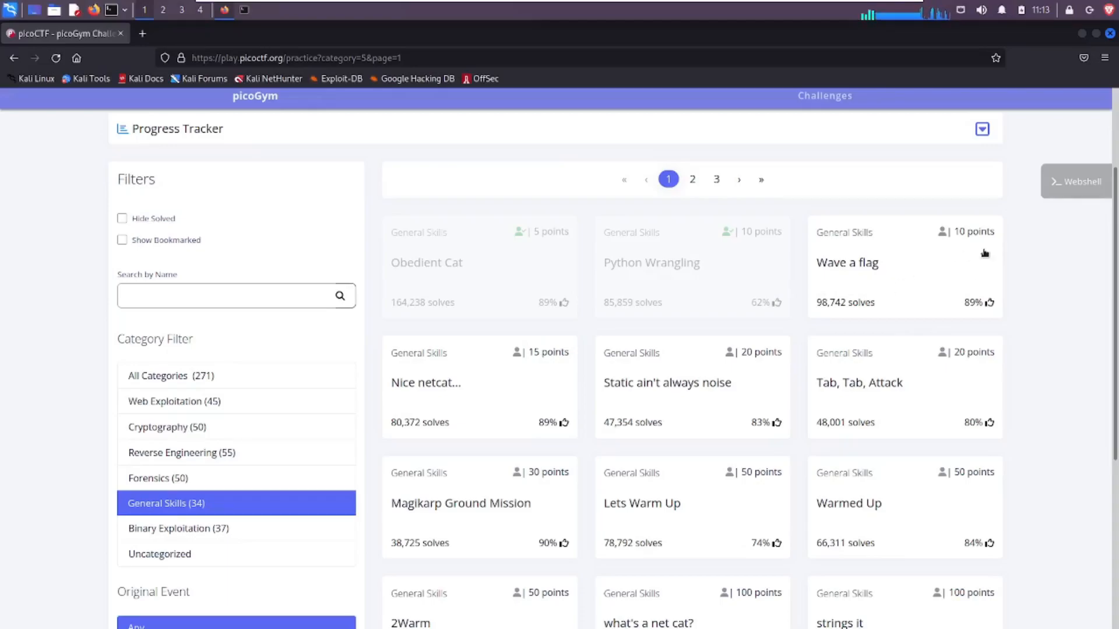
{"action": "scroll", "scroll_direction": "up", "scroll_amount": 3}
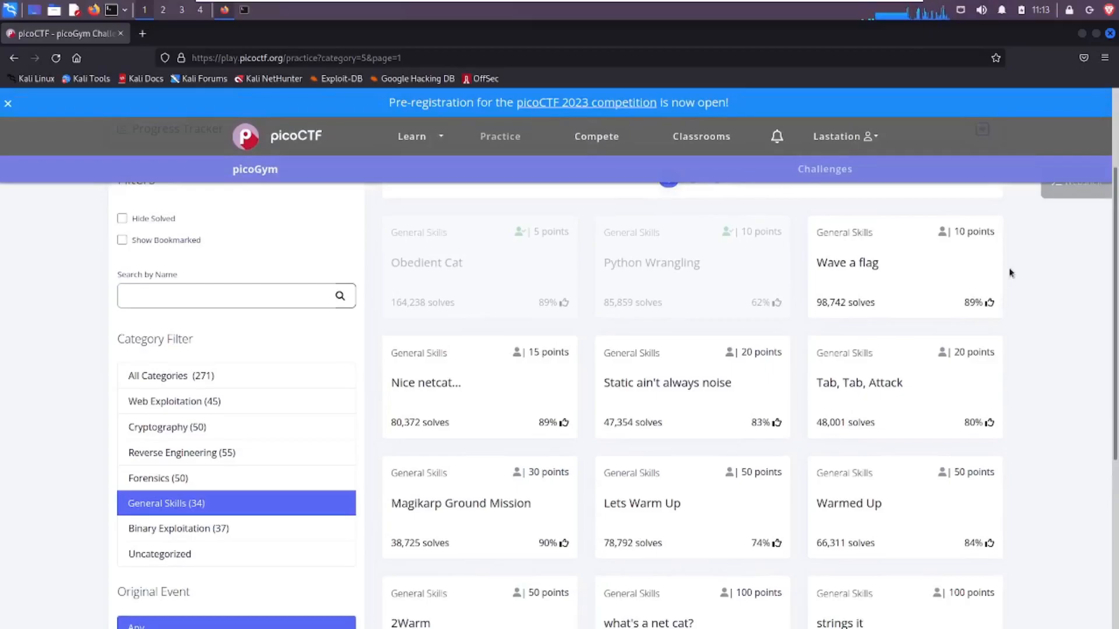
{"action": "scroll", "scroll_direction": "up", "scroll_amount": 3}
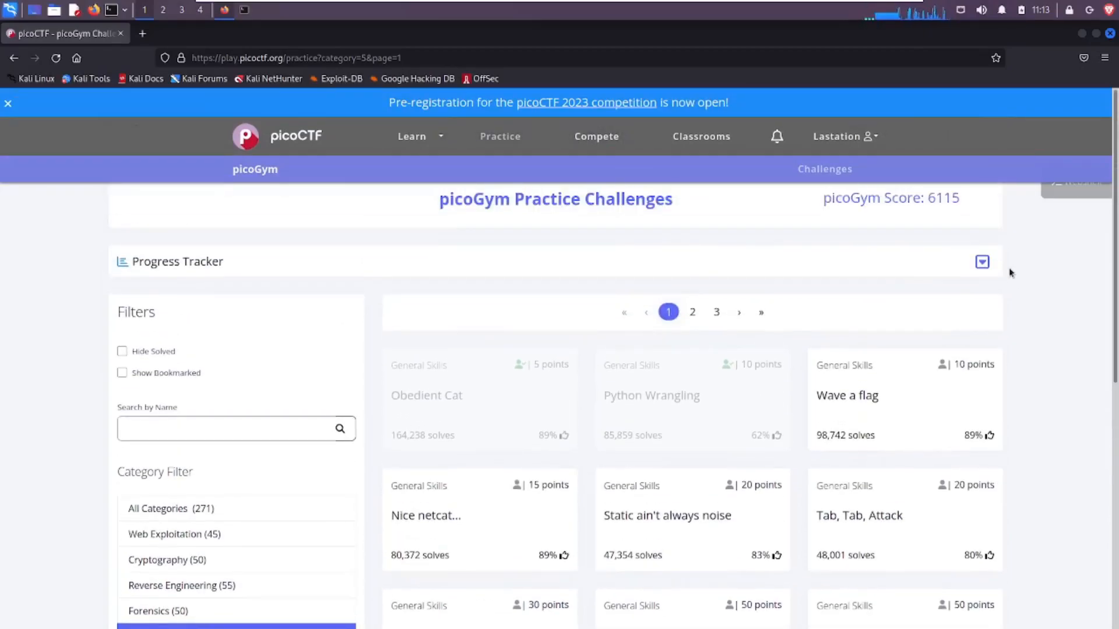
{"action": "scroll", "scroll_direction": "down", "scroll_amount": 3}
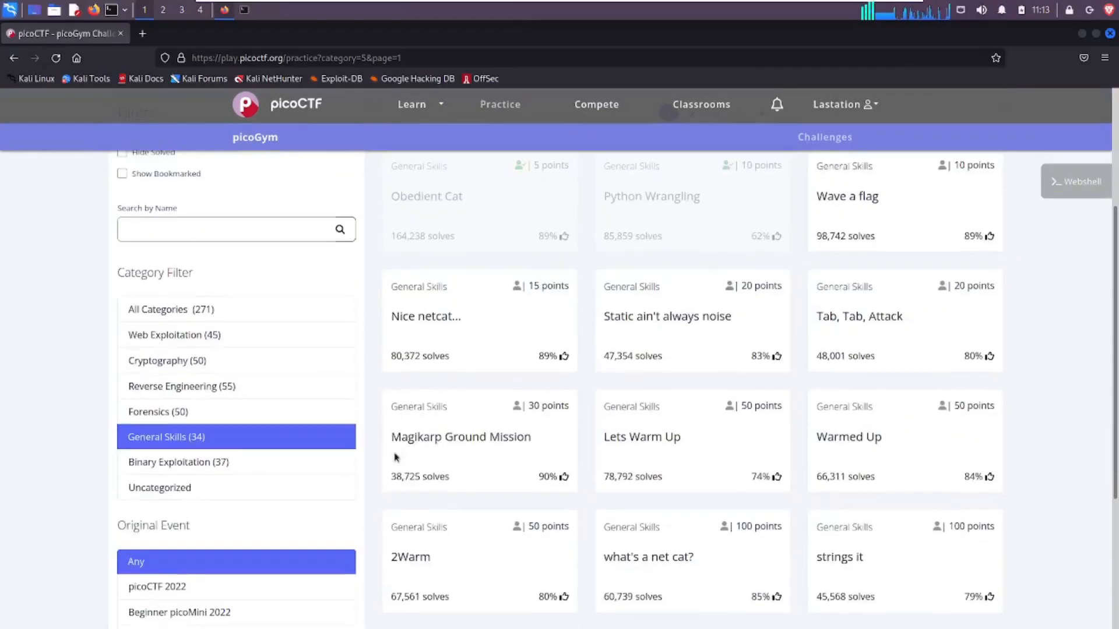
{"action": "scroll", "scroll_direction": "up", "scroll_amount": 3}
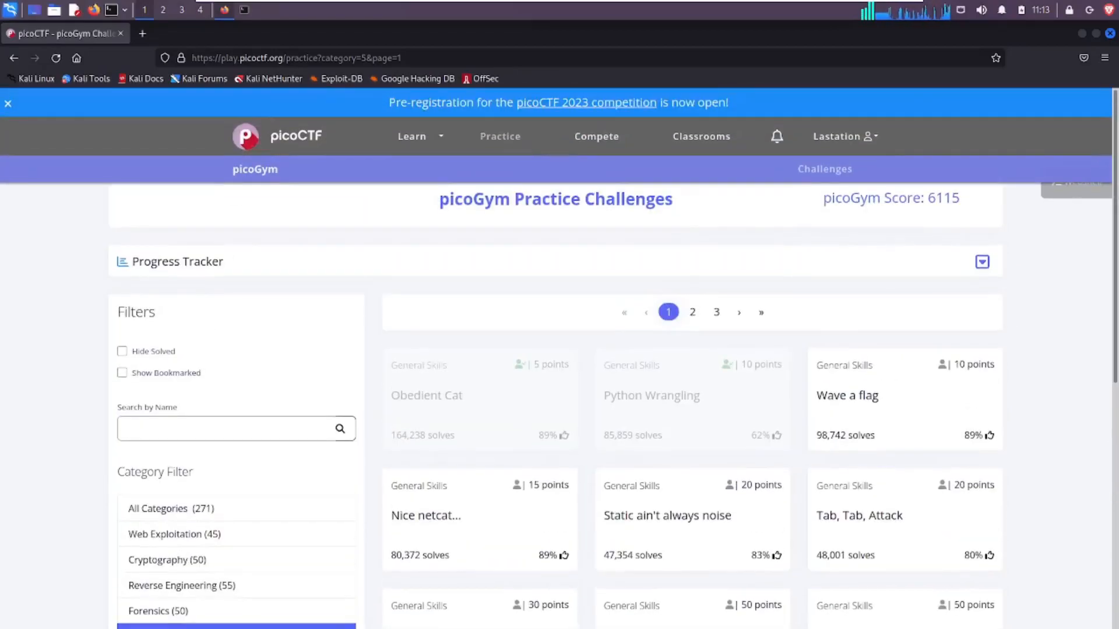
{"action": "scroll", "scroll_direction": "down", "scroll_amount": 3}
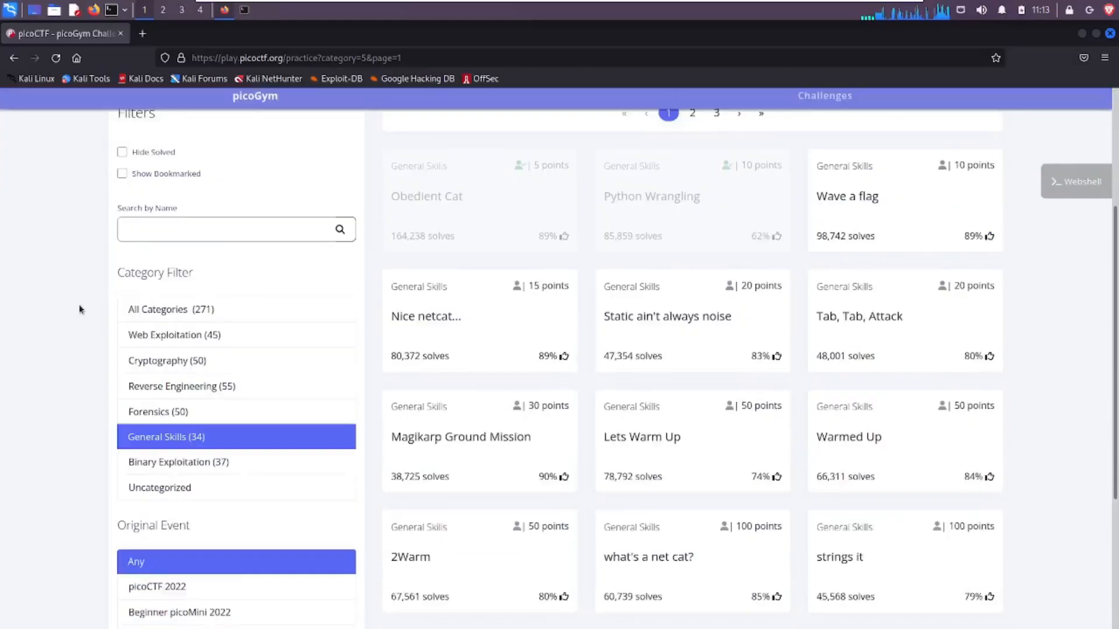
{"action": "scroll", "scroll_direction": "down", "scroll_amount": 3}
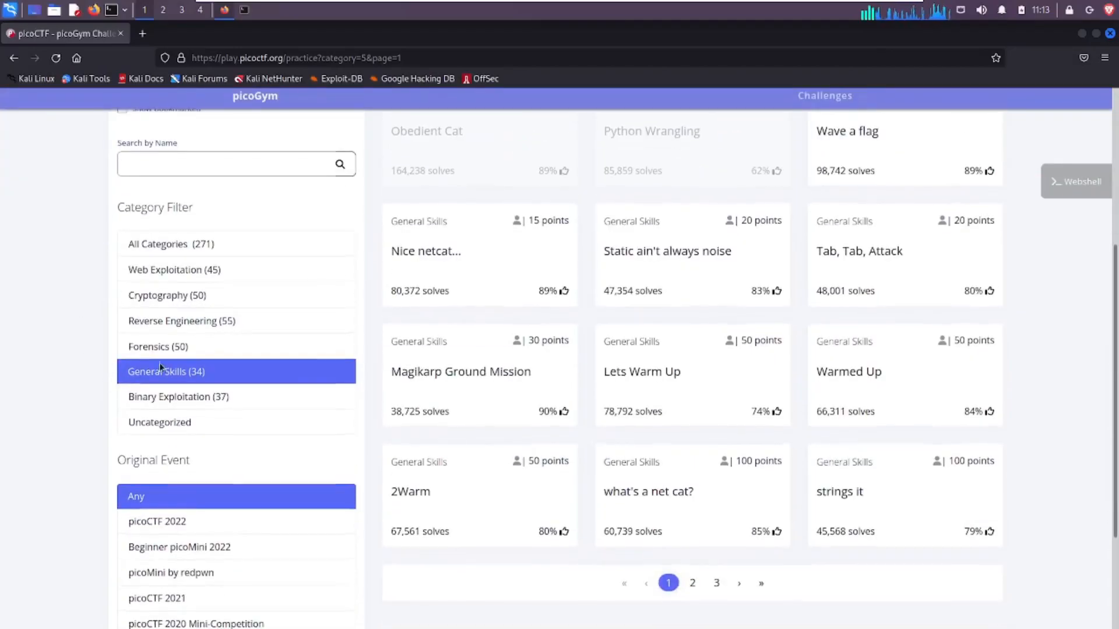
{"action": "scroll", "scroll_direction": "up", "scroll_amount": 3}
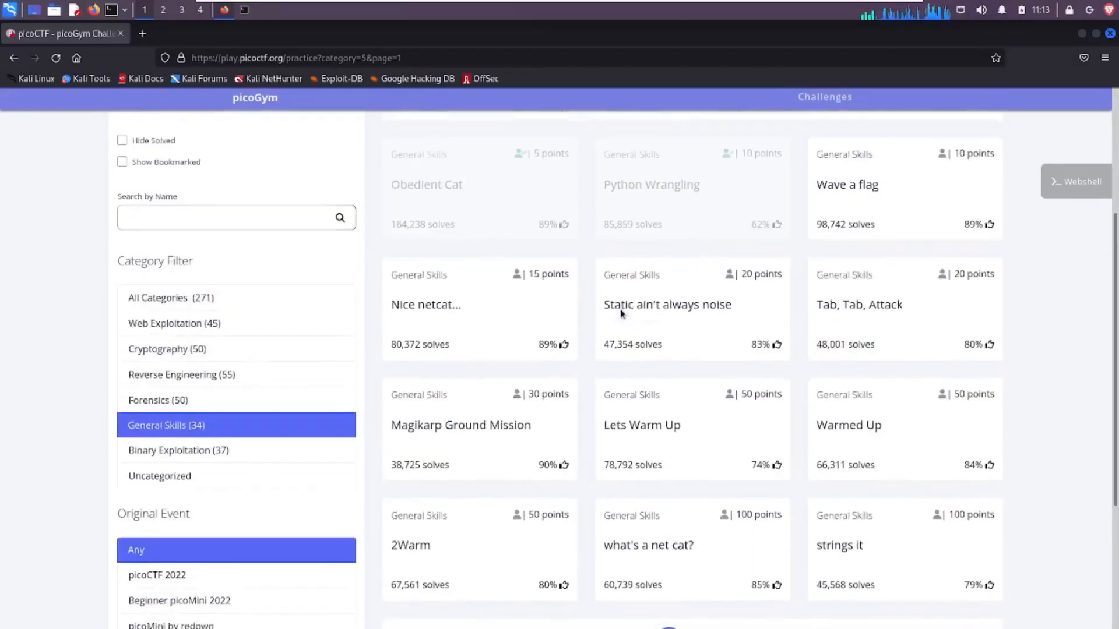
{"action": "scroll", "scroll_direction": "up", "scroll_amount": 3}
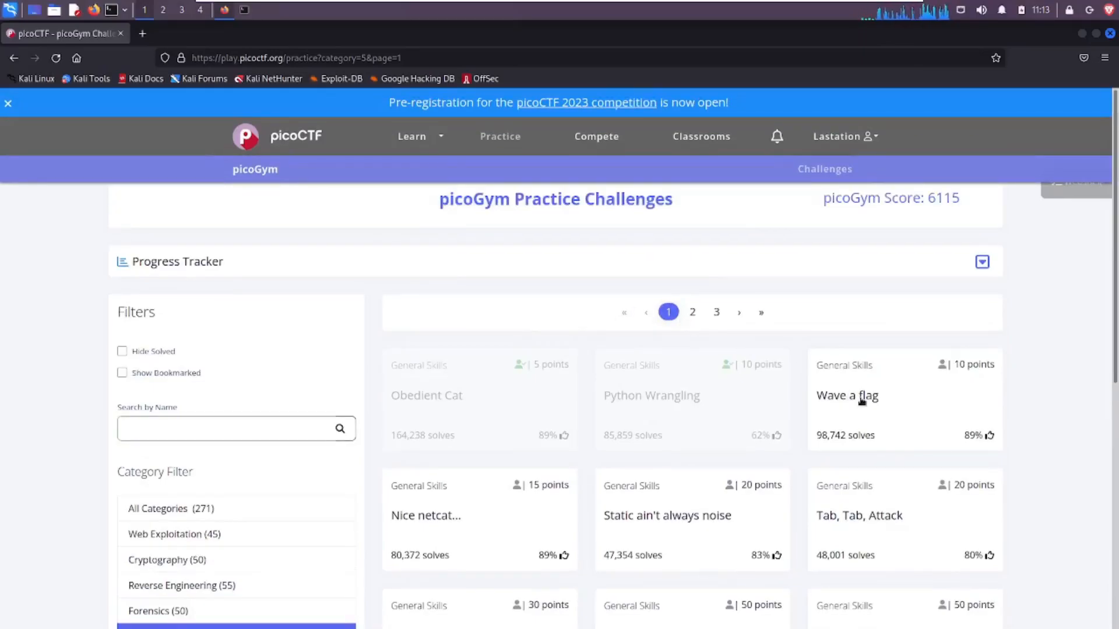
{"action": "mouse_move", "coordinate": [931, 414]}
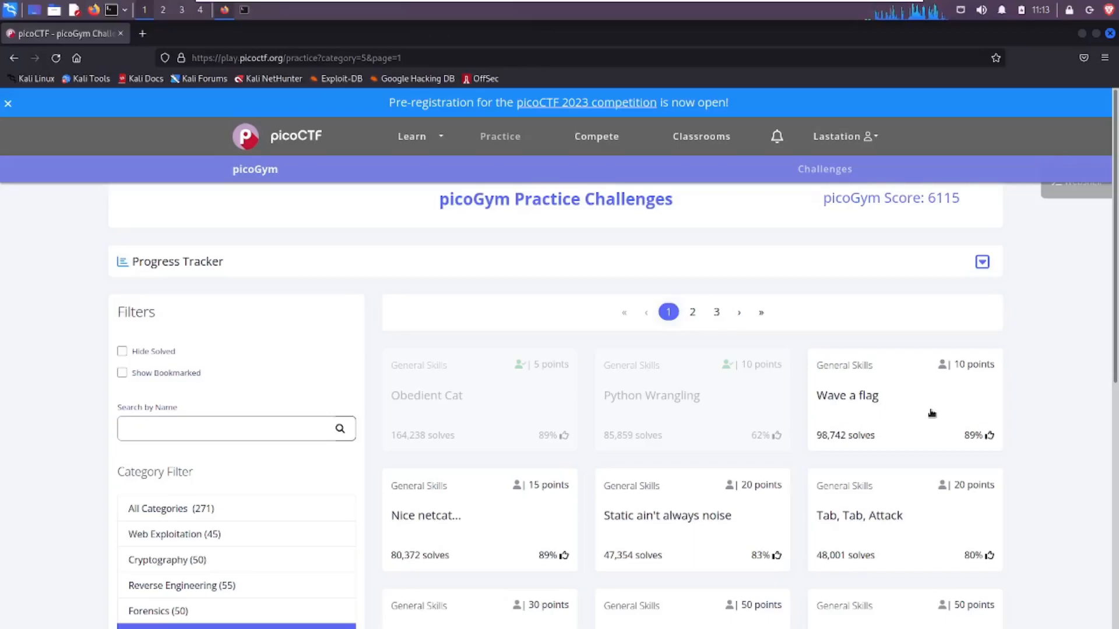
{"action": "left_click", "coordinate": [847, 395]}
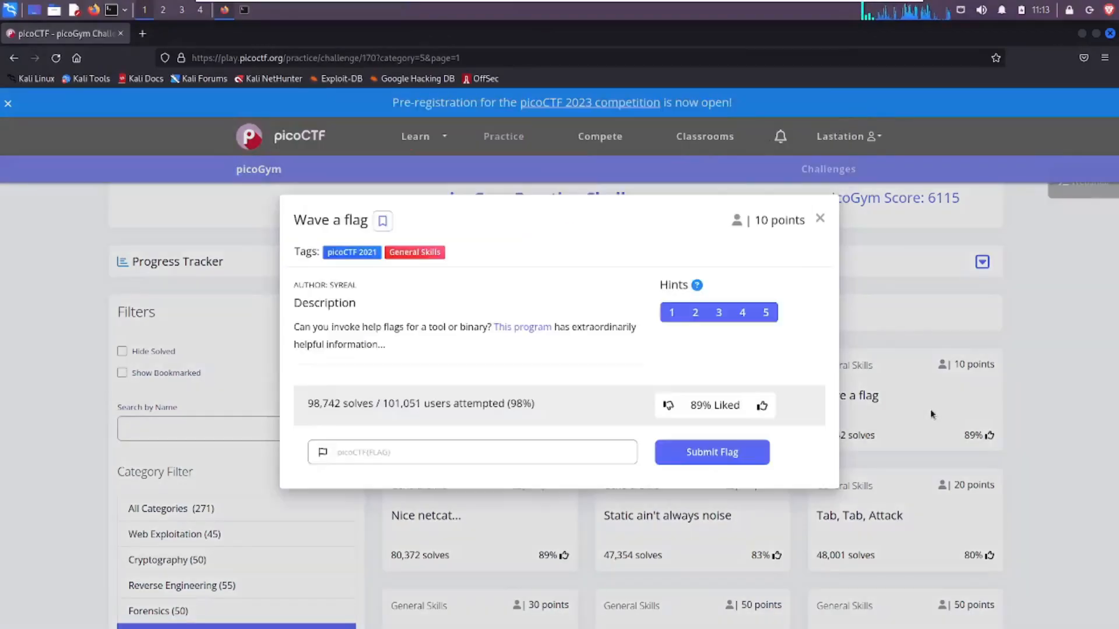
{"action": "mouse_move", "coordinate": [380, 299]}
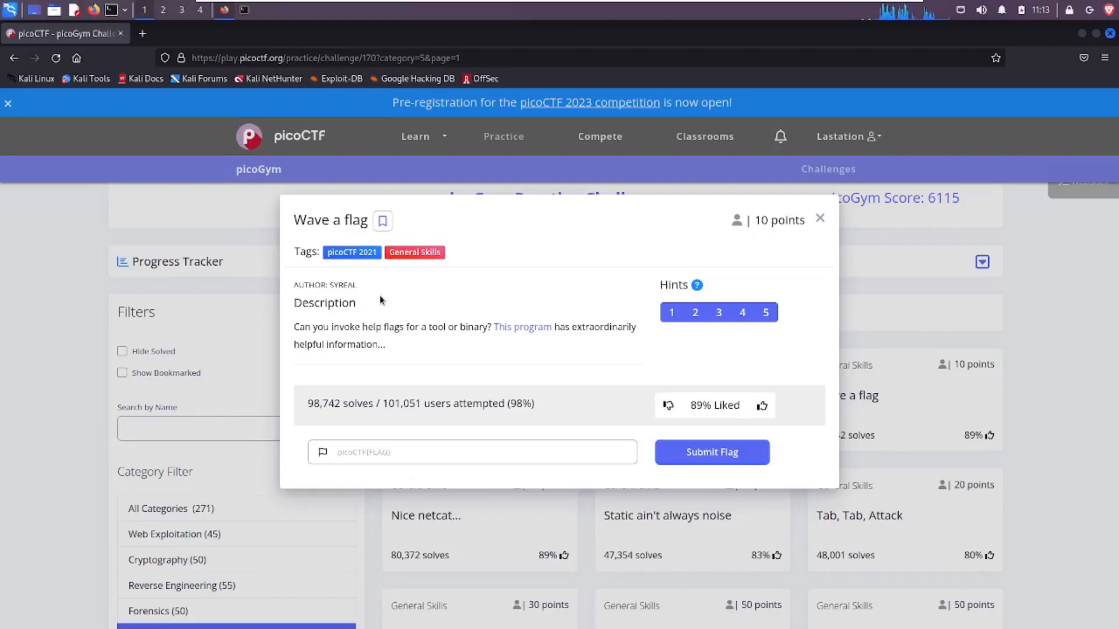
{"action": "right_click", "coordinate": [522, 326]}
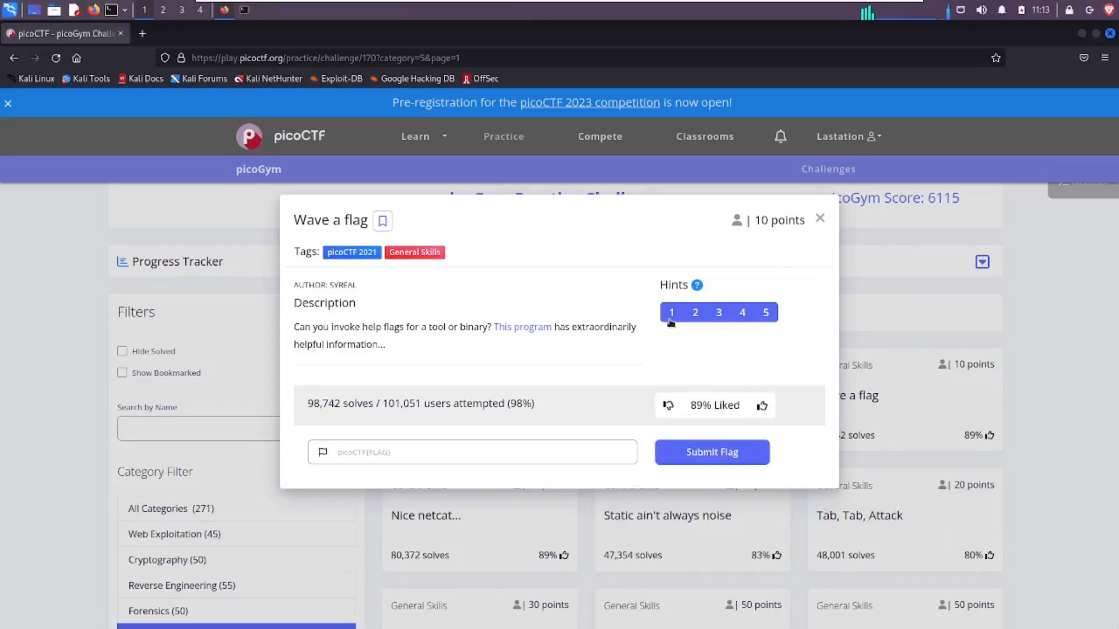
- Reveal Hint 1 (program needs the webshell or Linux) and close the challenge modal
{"action": "left_click", "coordinate": [671, 312]}
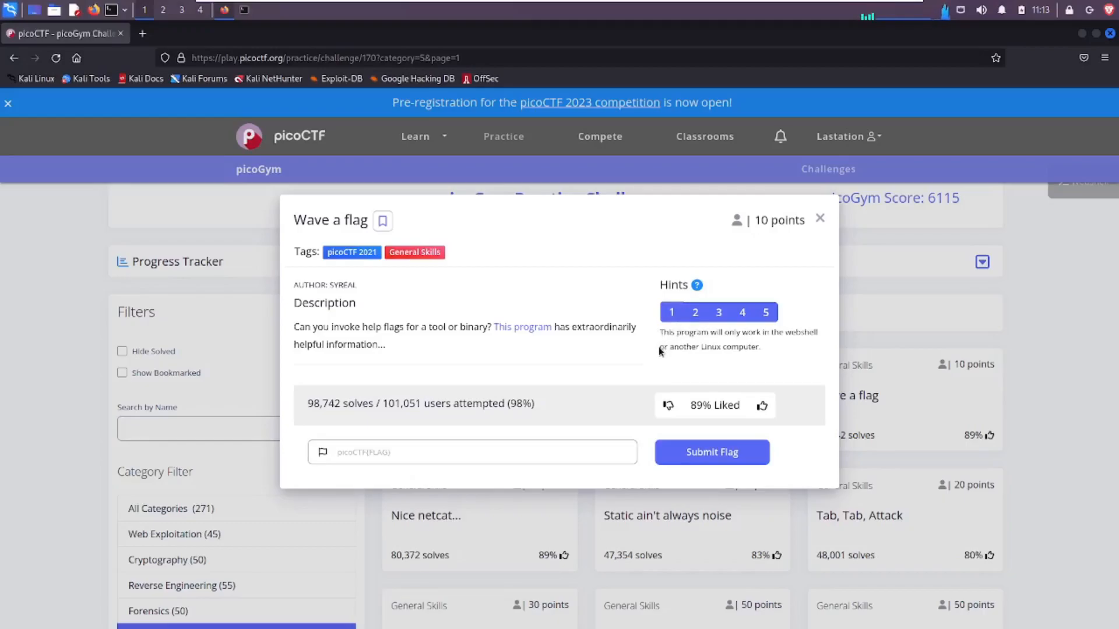
{"action": "mouse_move", "coordinate": [676, 360]}
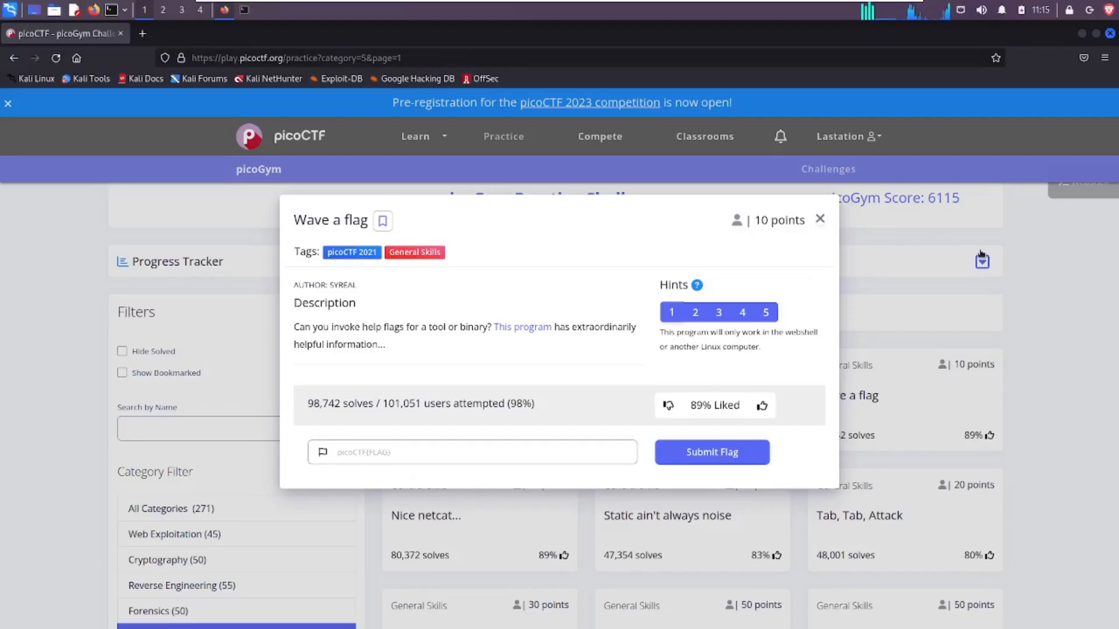
{"action": "left_click", "coordinate": [820, 219]}
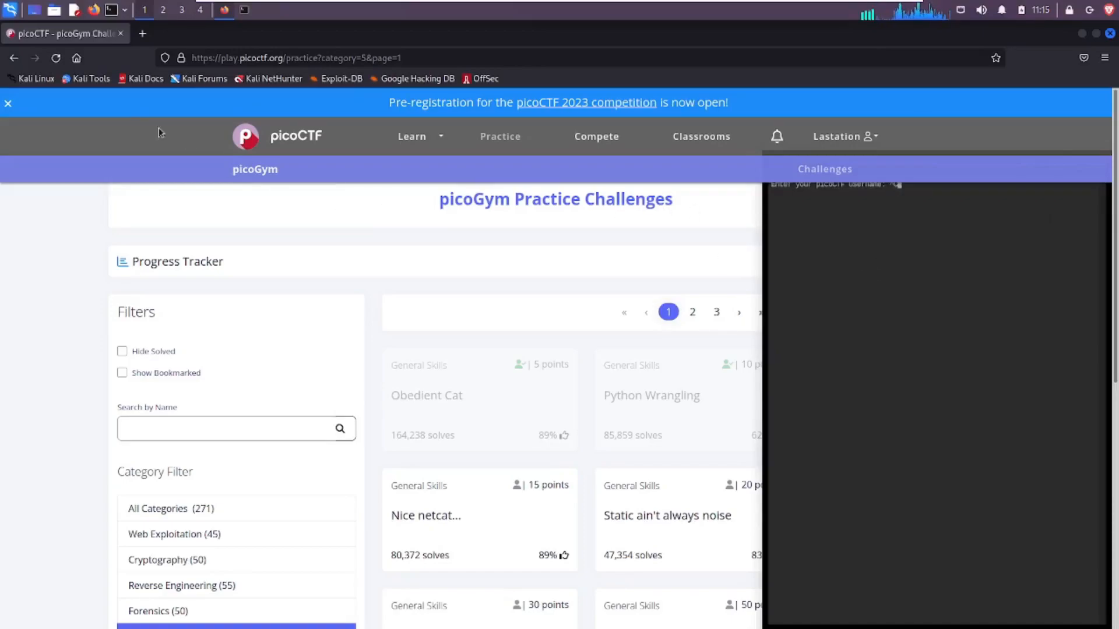
- Close the webshell, reopen Wave a flag and reveal hints 2–5 about -h and --help
{"action": "left_click", "coordinate": [7, 103]}
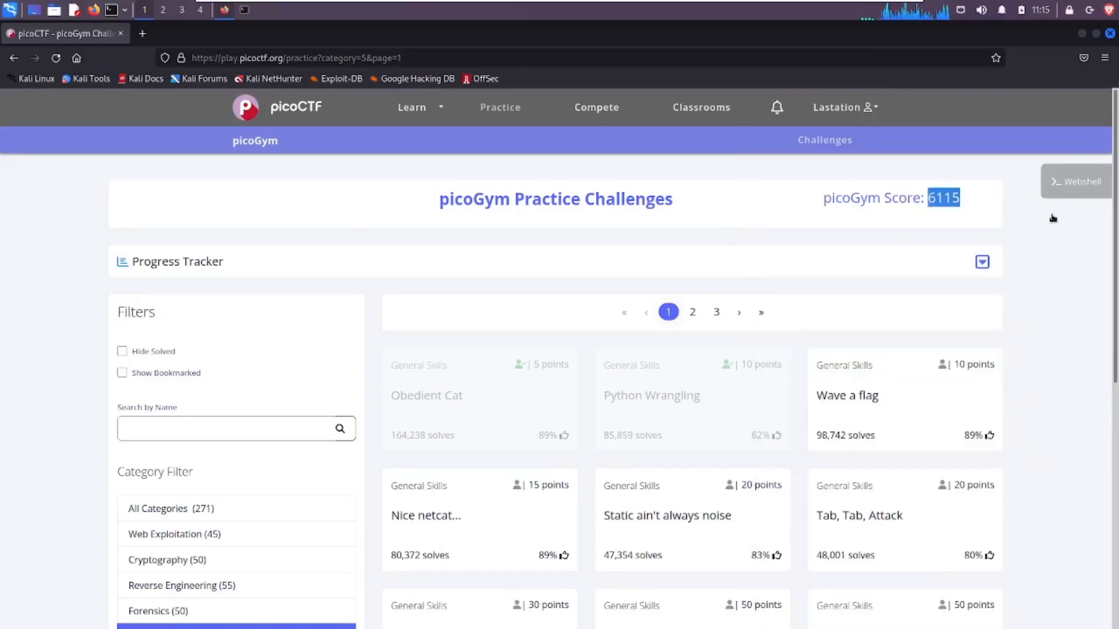
{"action": "left_click", "coordinate": [846, 395]}
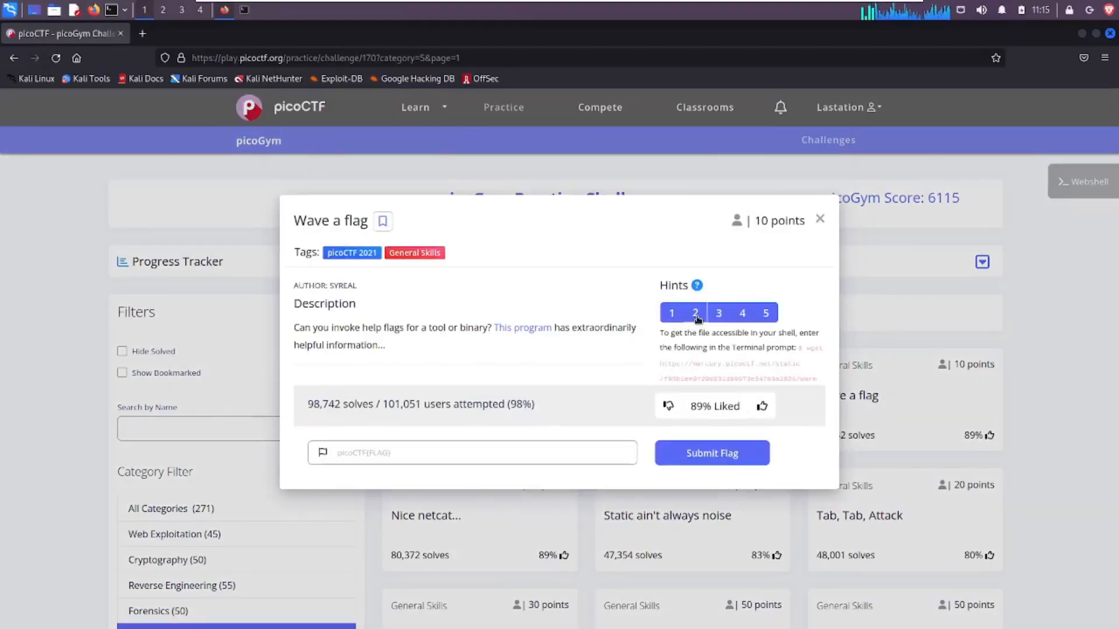
{"action": "mouse_move", "coordinate": [719, 312]}
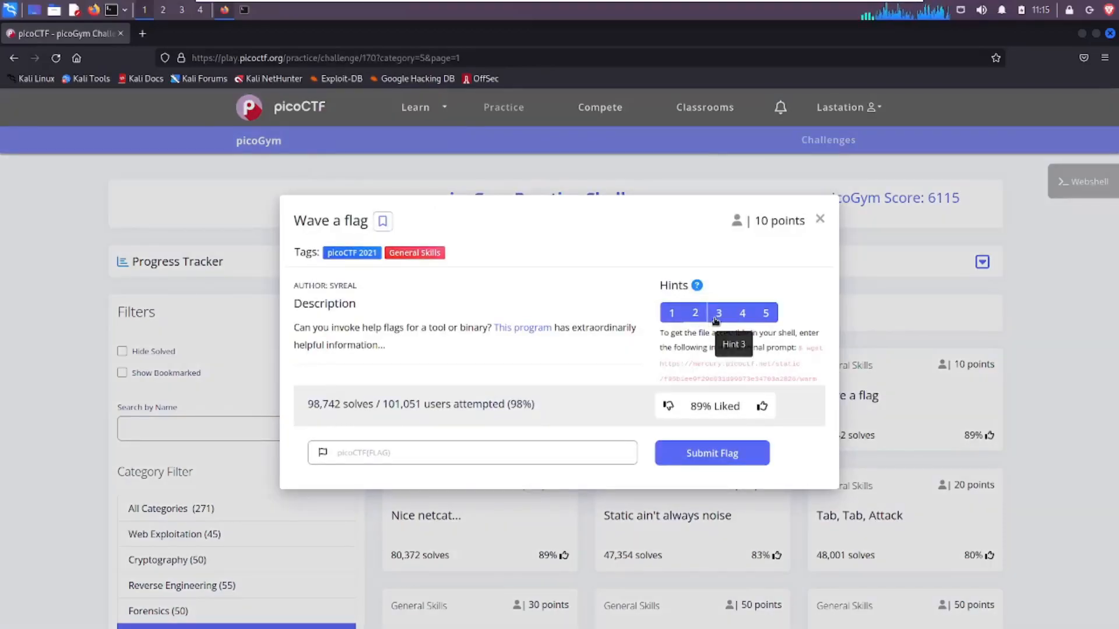
{"action": "left_click", "coordinate": [694, 312]}
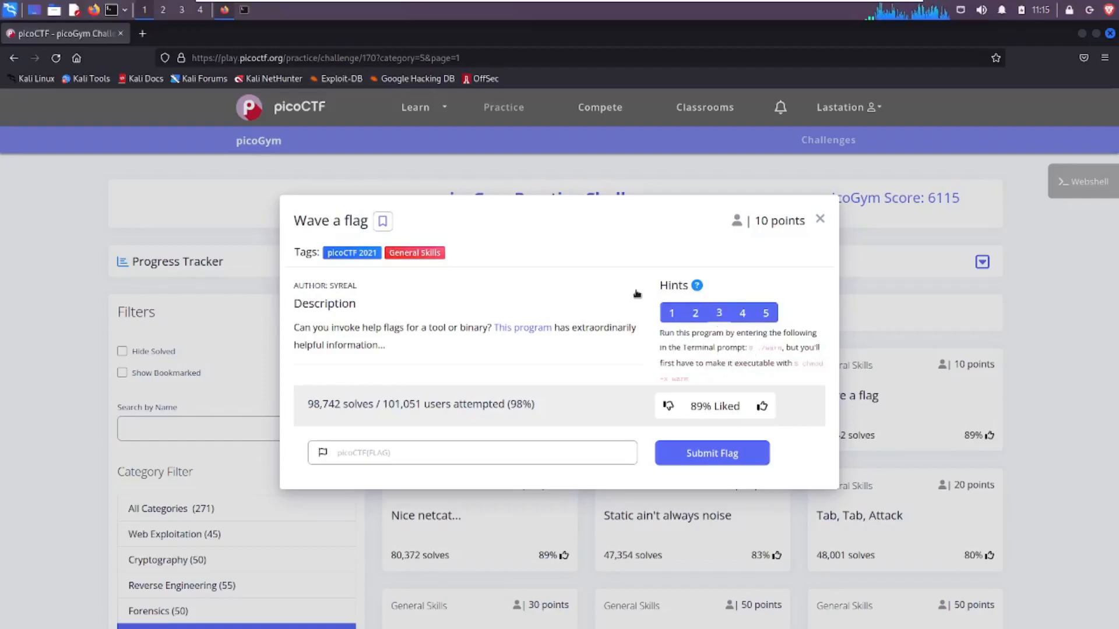
{"action": "left_click", "coordinate": [741, 312]}
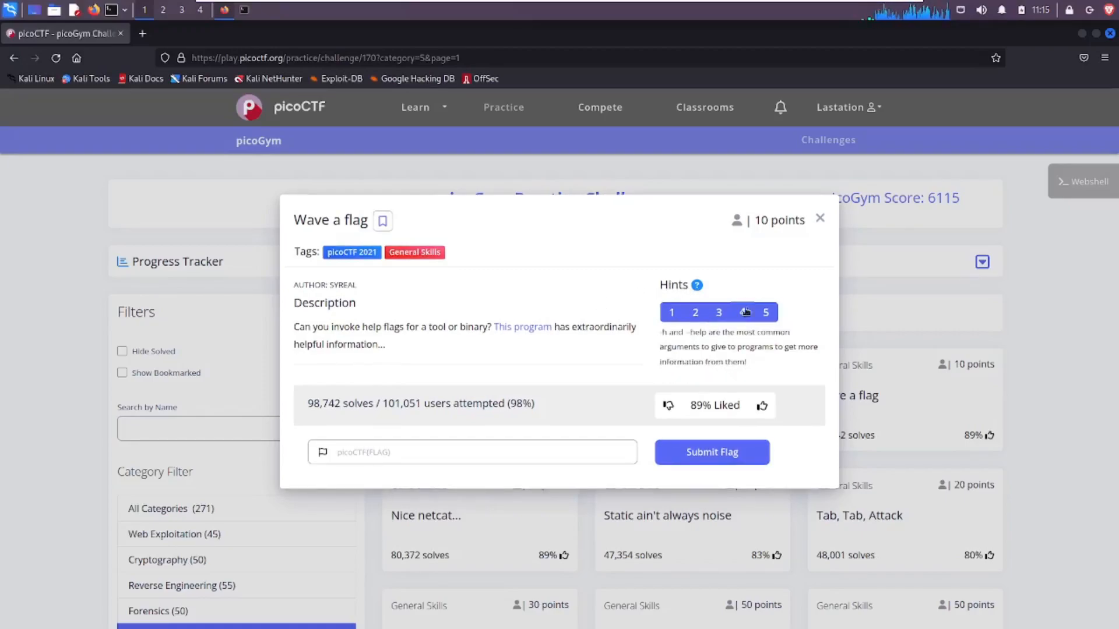
{"action": "mouse_move", "coordinate": [765, 313]}
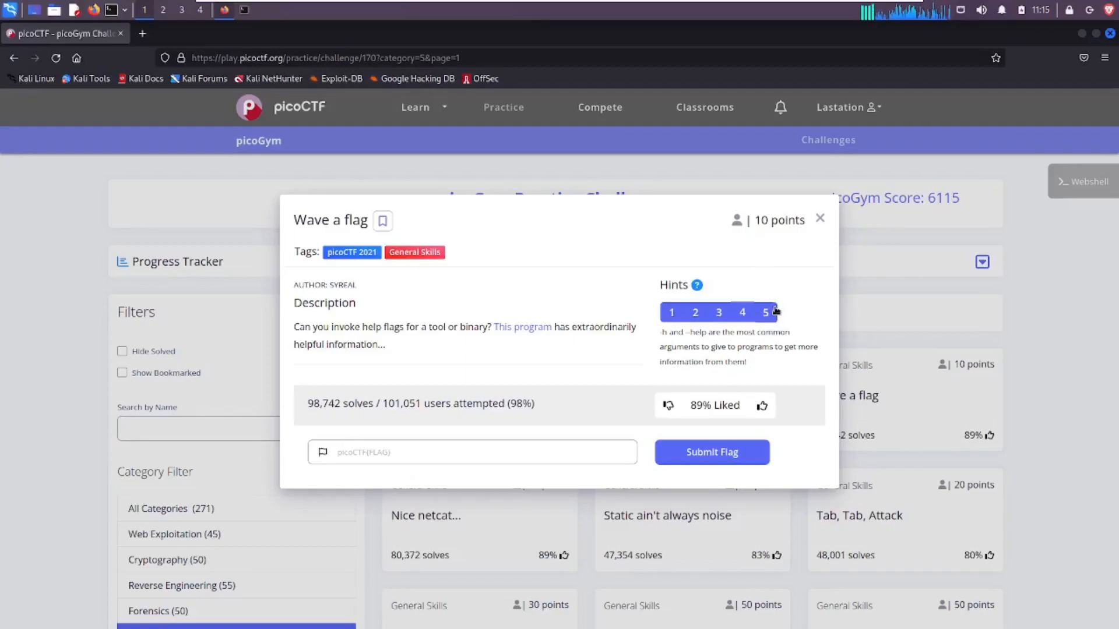
{"action": "left_click", "coordinate": [742, 312]}
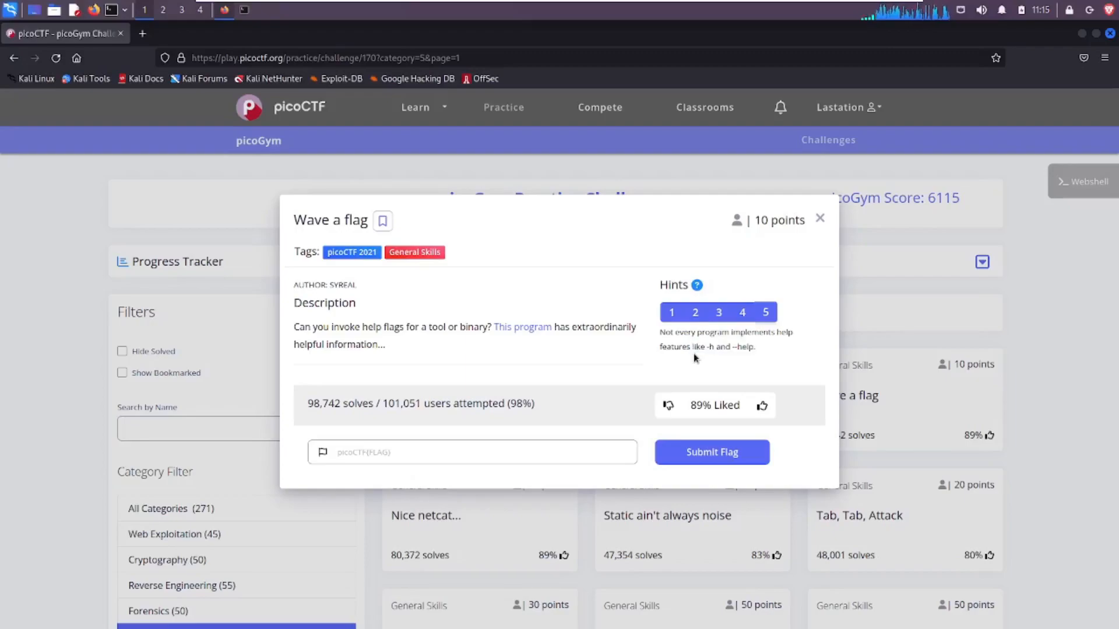
{"action": "mouse_move", "coordinate": [647, 355]}
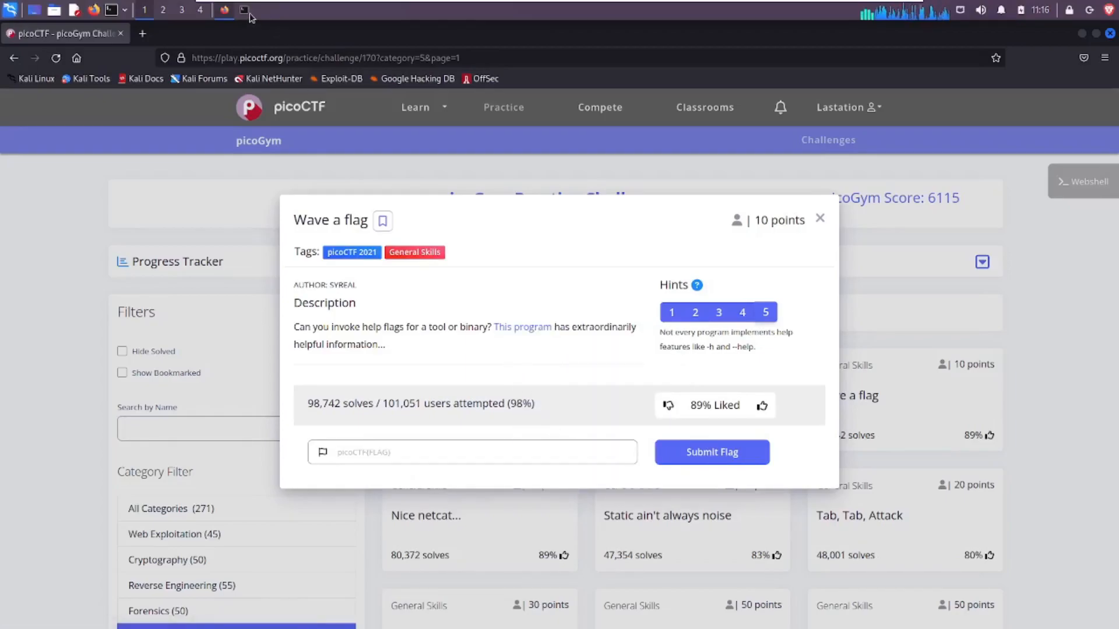
- Switch to the terminal and attempt the mistyped 'mdkr wave-a-flag' command
{"action": "left_click", "coordinate": [228, 10]}
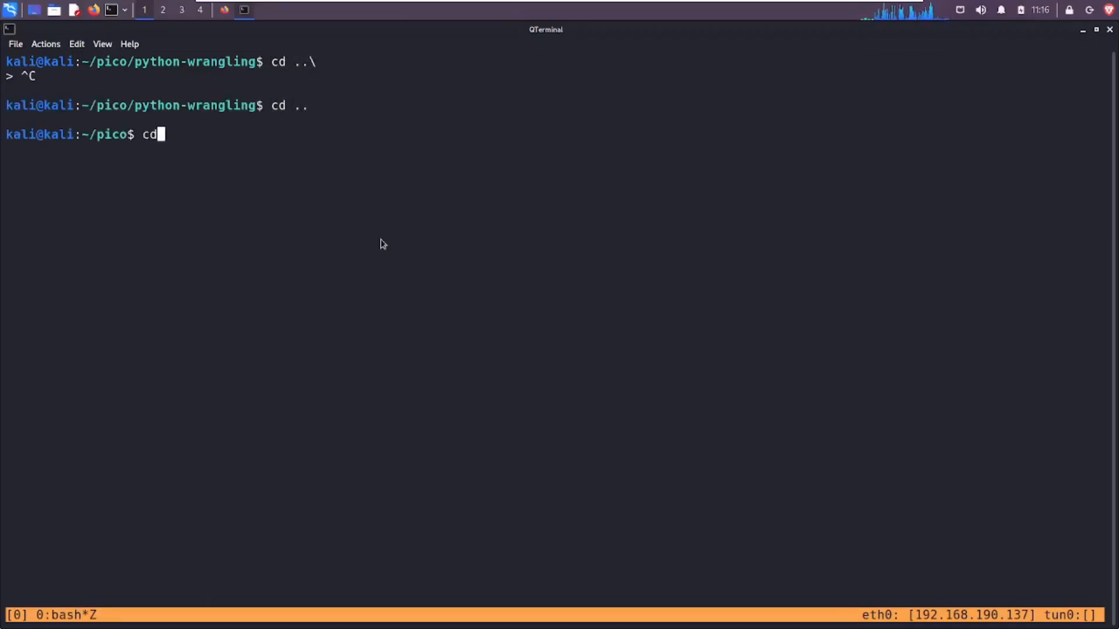
{"action": "type", "text": "mdkr"}
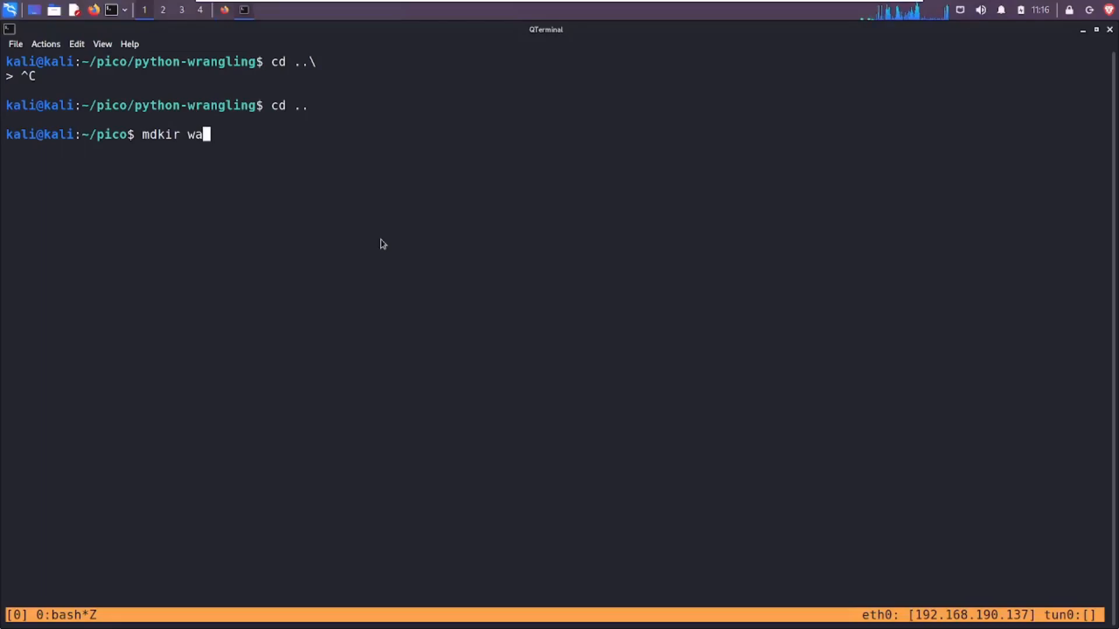
{"action": "type", "text": "ve-a-flag"}
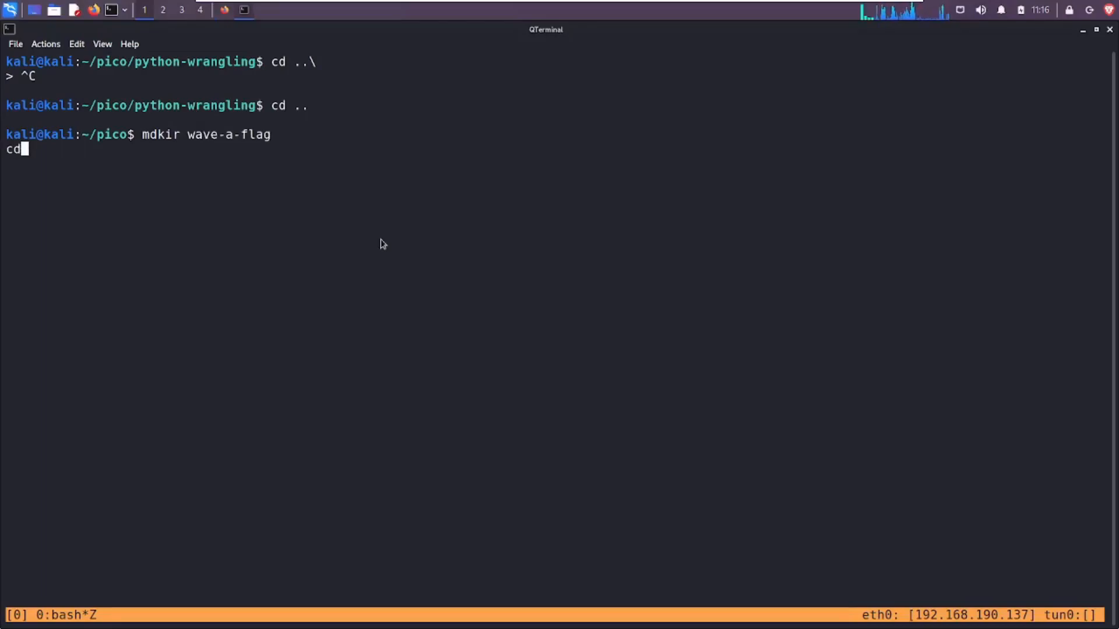
{"action": "key", "text": "Return"}
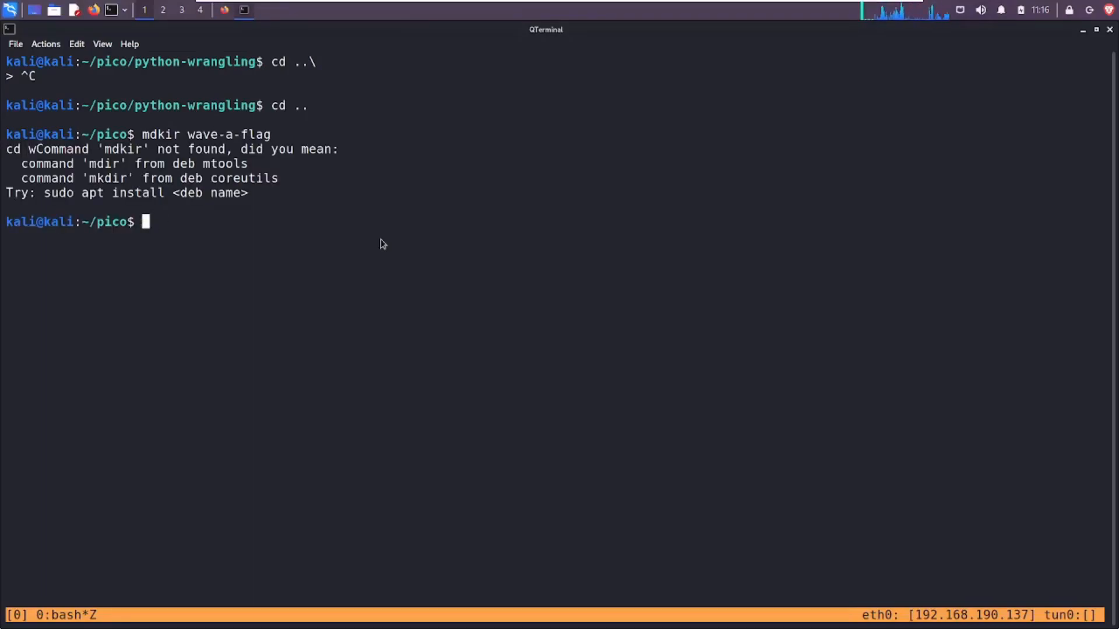
- Create the wave-a-flag directory with mkdir and download the warm binary into it
{"action": "type", "text": "mkdir"}
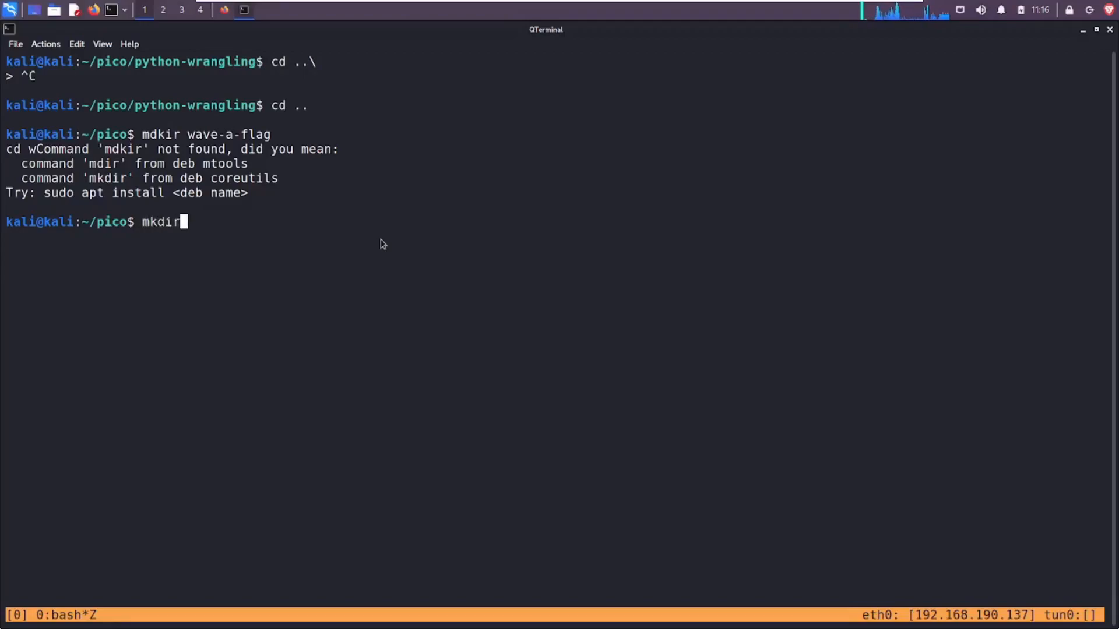
{"action": "type", "text": "wave"}
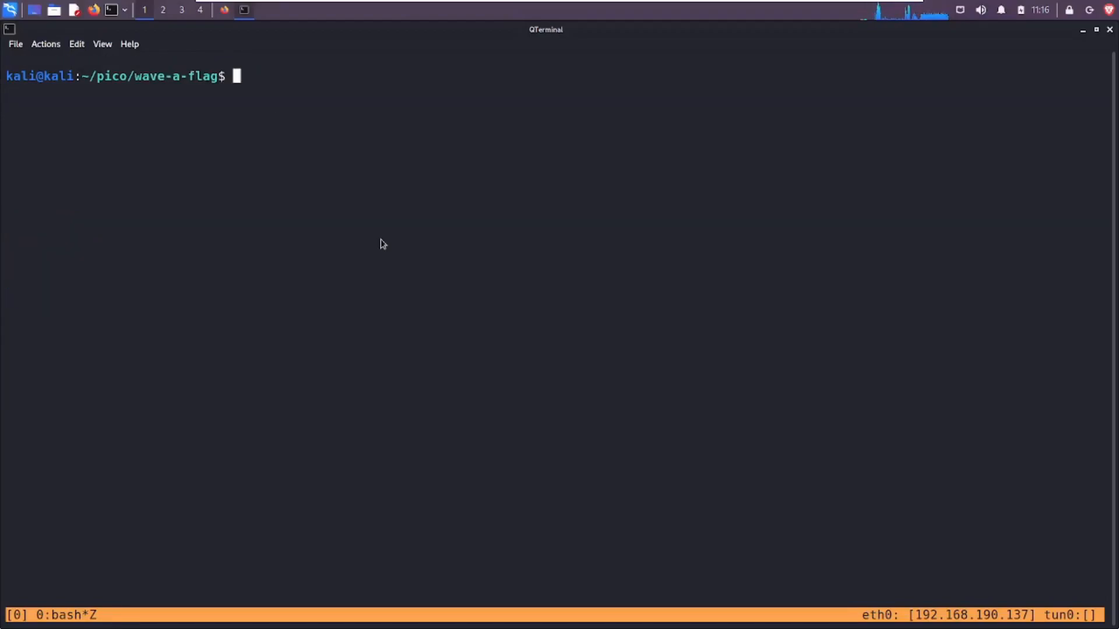
{"action": "key", "text": "Return"}
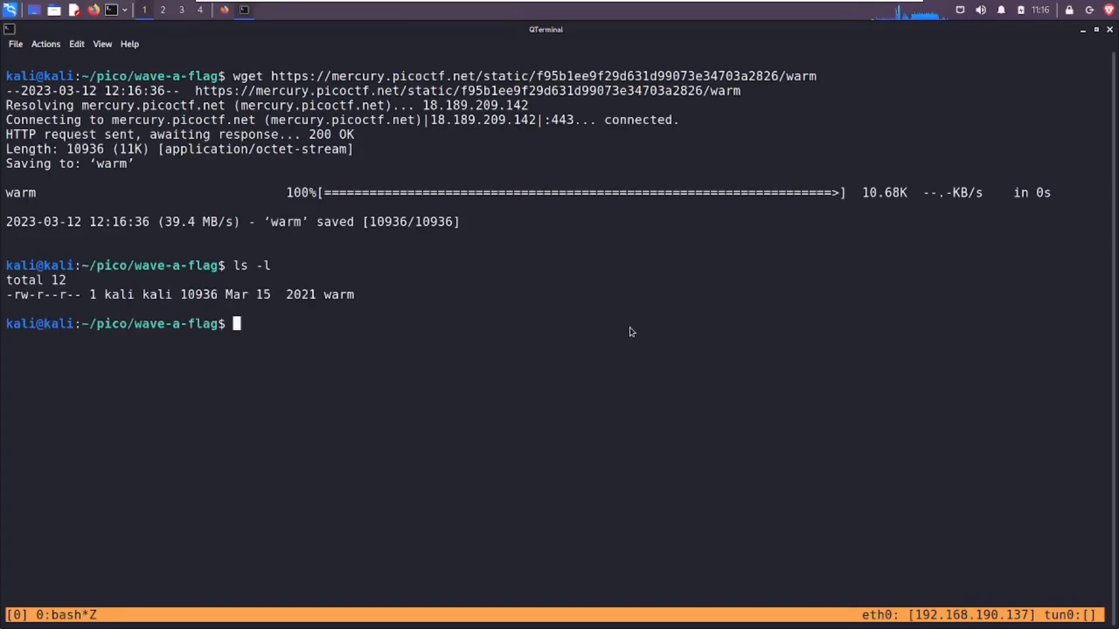
{"action": "mouse_move", "coordinate": [423, 412]}
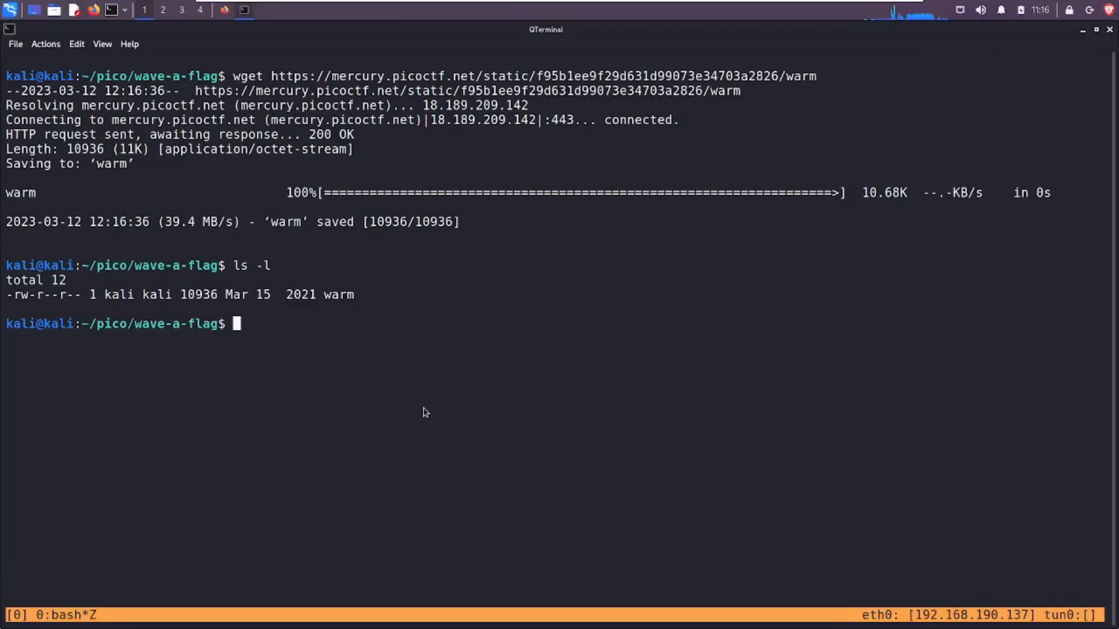
- Run 'file warm' showing it is a 64-bit ELF executable and highlight ELF
{"action": "type", "text": "file warm"}
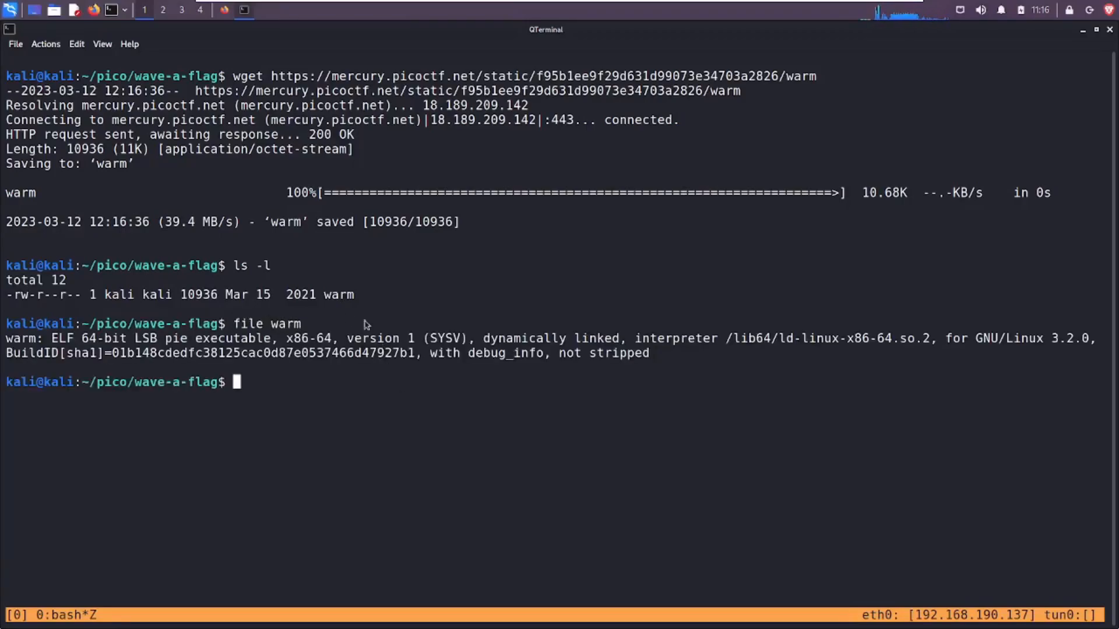
{"action": "double_click", "coordinate": [63, 338]}
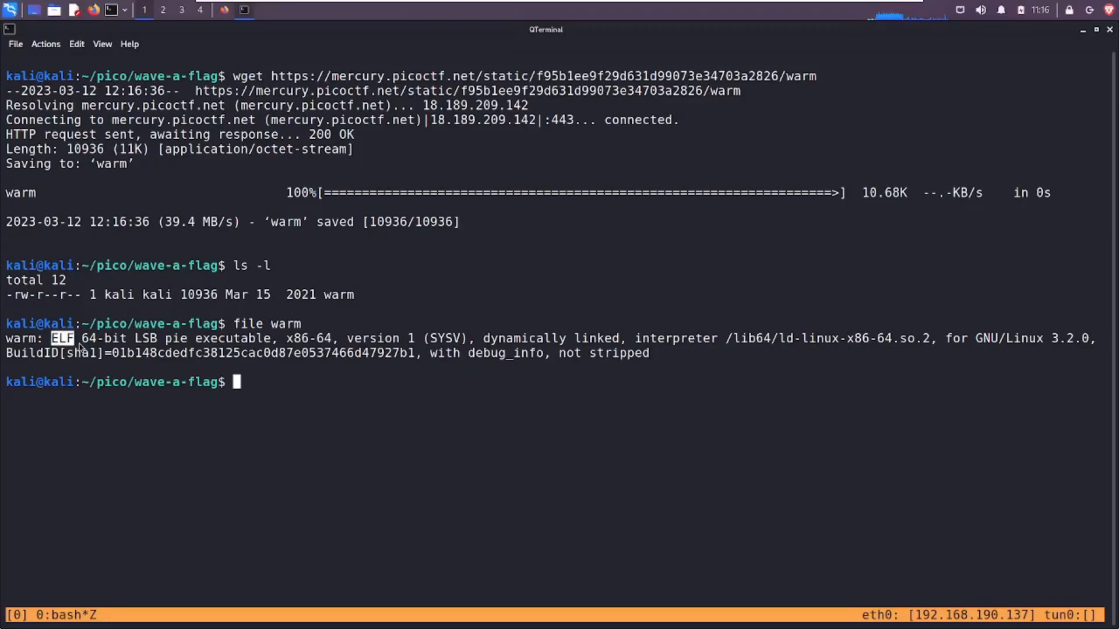
{"action": "mouse_move", "coordinate": [189, 348]}
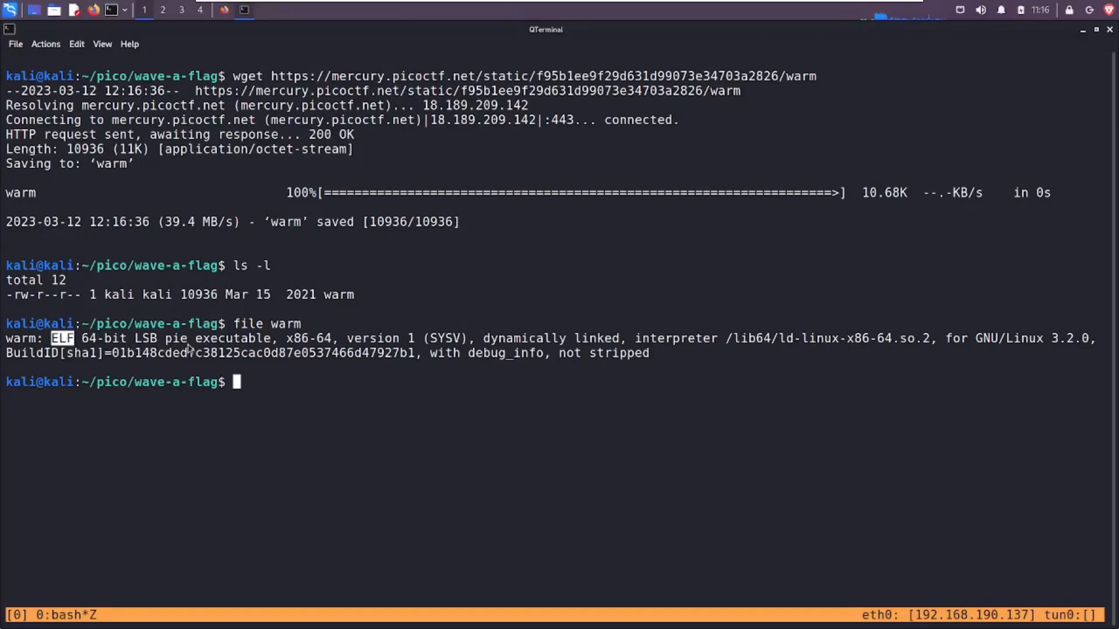
{"action": "mouse_move", "coordinate": [252, 399]}
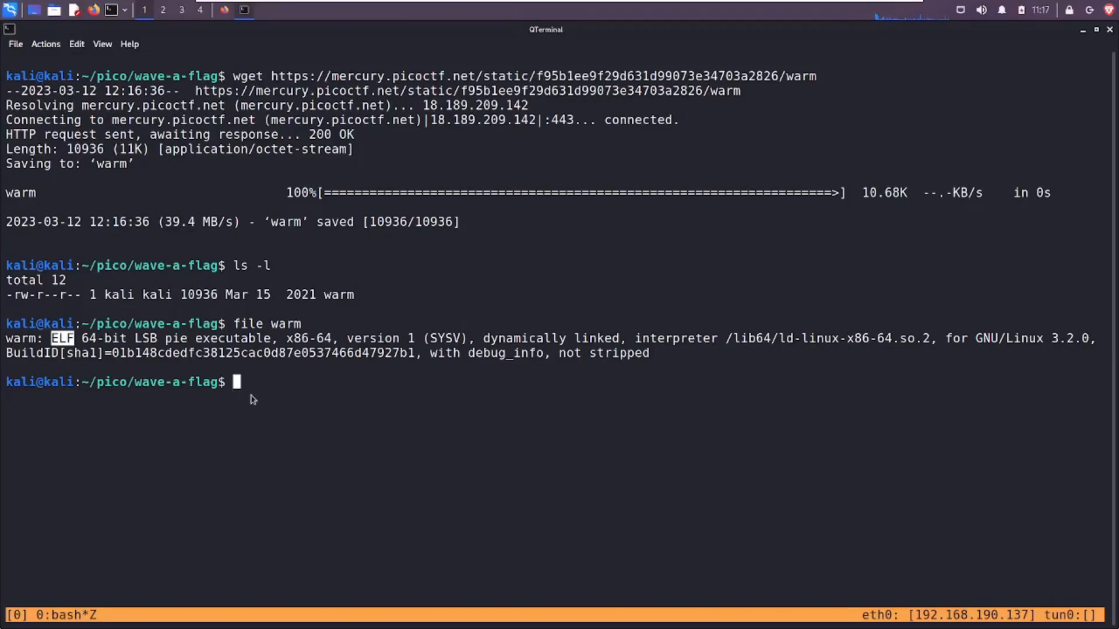
{"action": "mouse_move", "coordinate": [137, 365]}
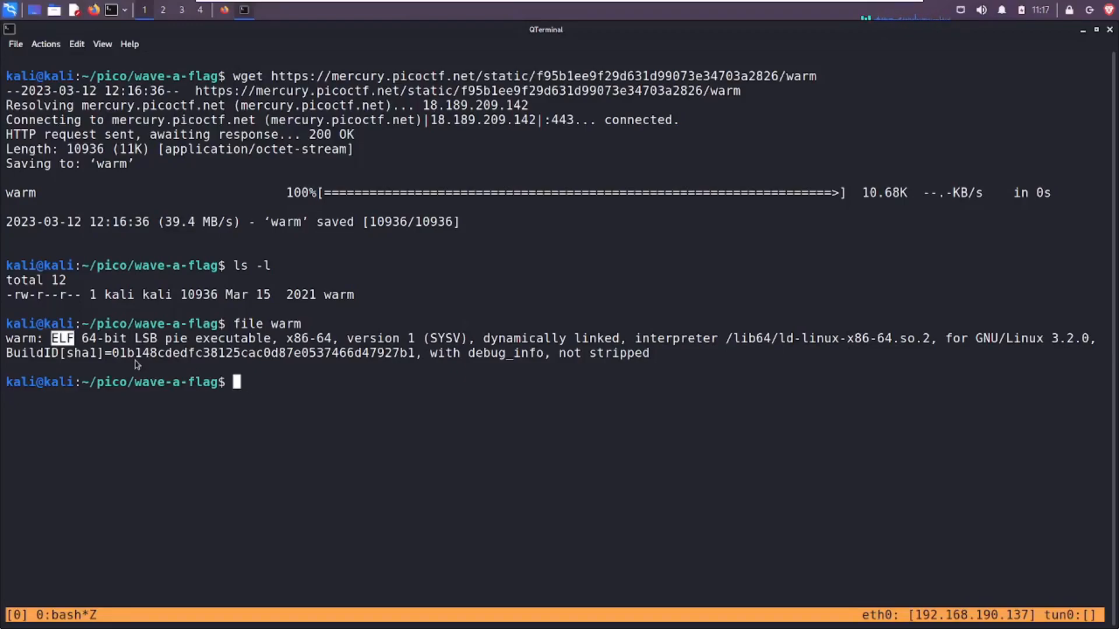
{"action": "mouse_move", "coordinate": [231, 413]}
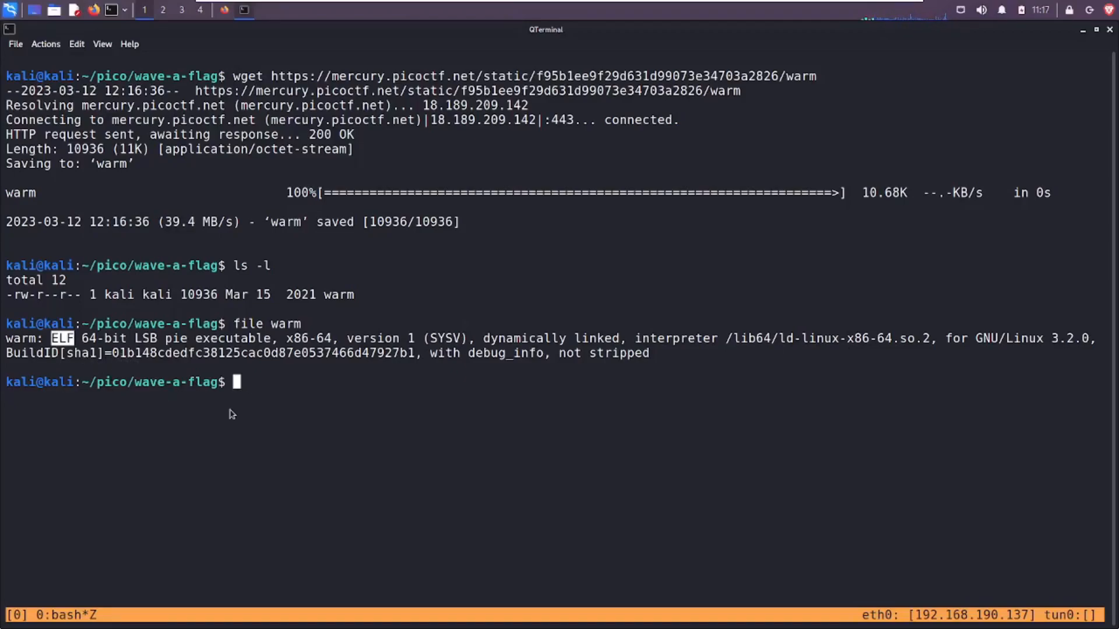
{"action": "mouse_move", "coordinate": [252, 399]}
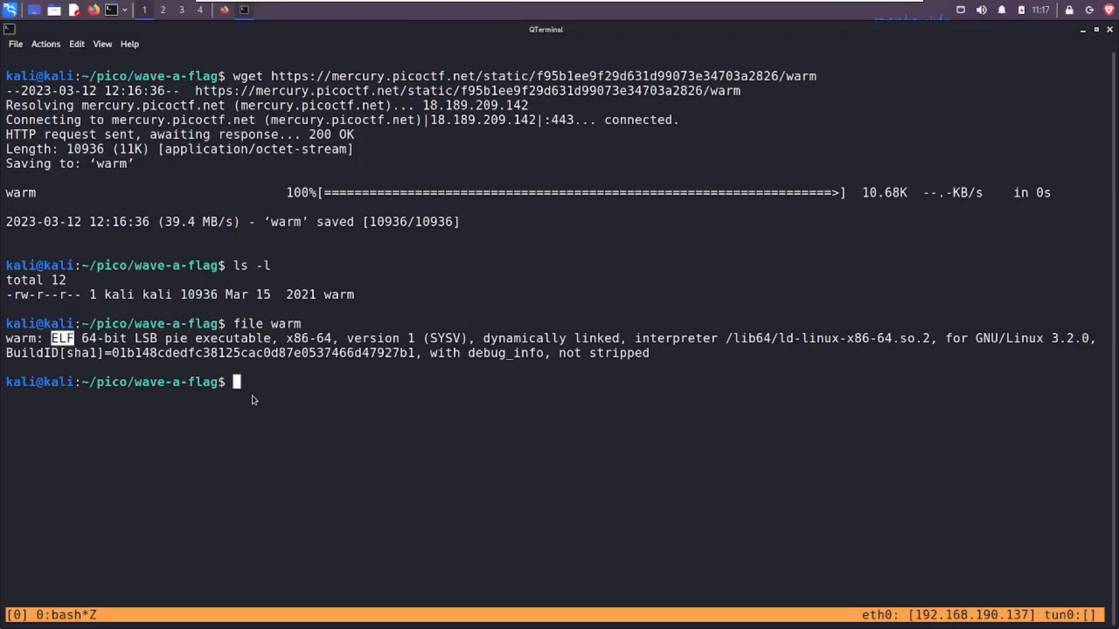
- Make warm executable with chmod +x and verify its rwxr-xr-x permissions in the listing
{"action": "type", "text": "chmod"}
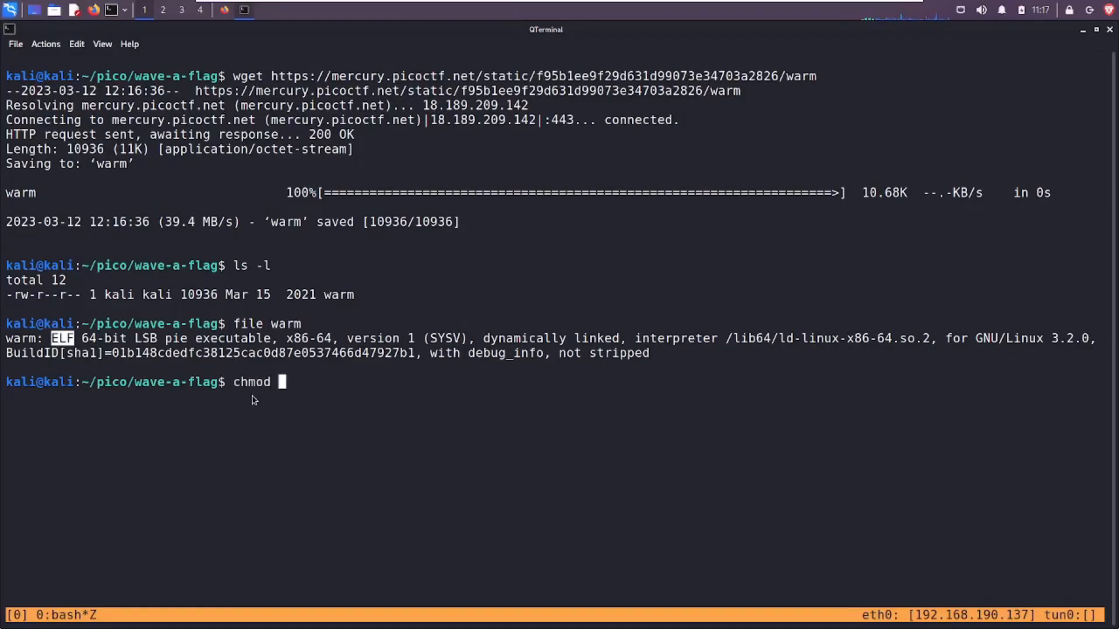
{"action": "type", "text": "+x"}
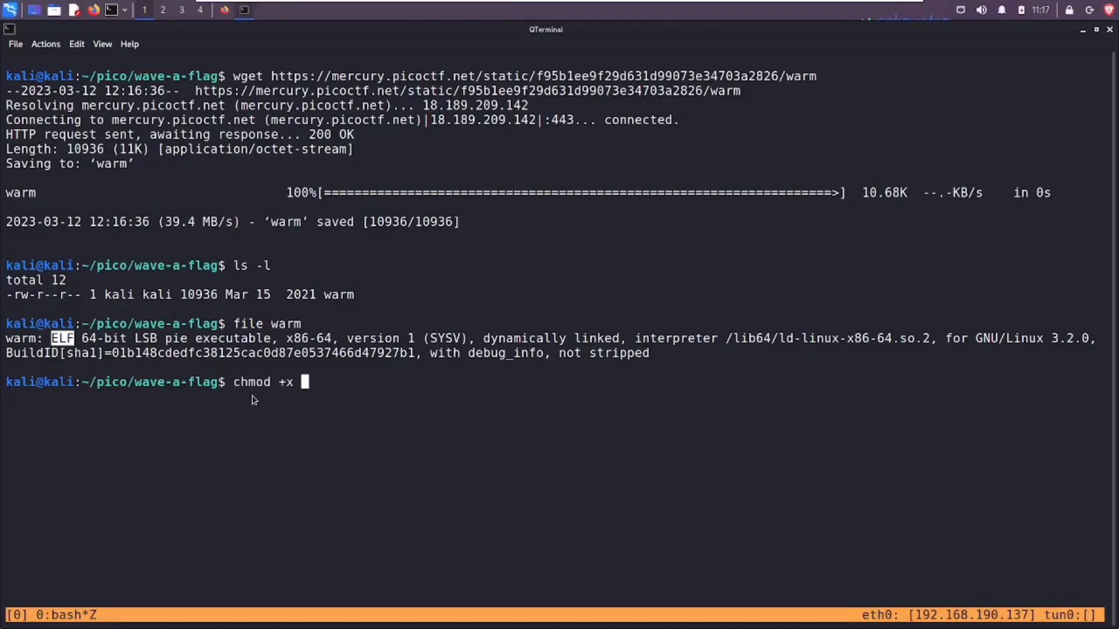
{"action": "key", "text": "Return"}
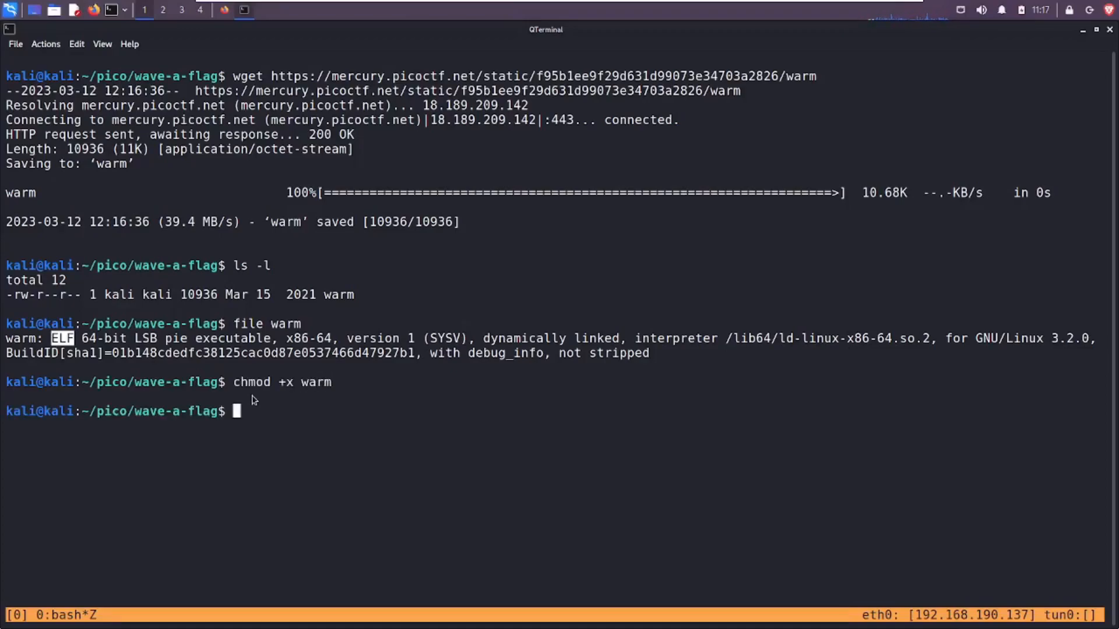
{"action": "type", "text": "./war"}
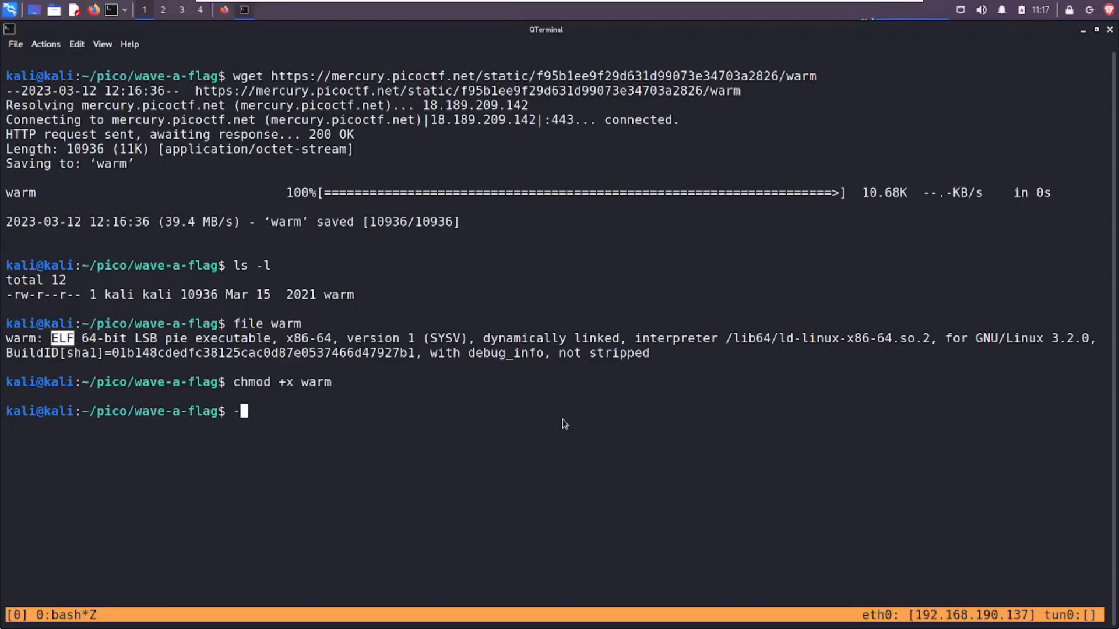
{"action": "key", "text": "Return"}
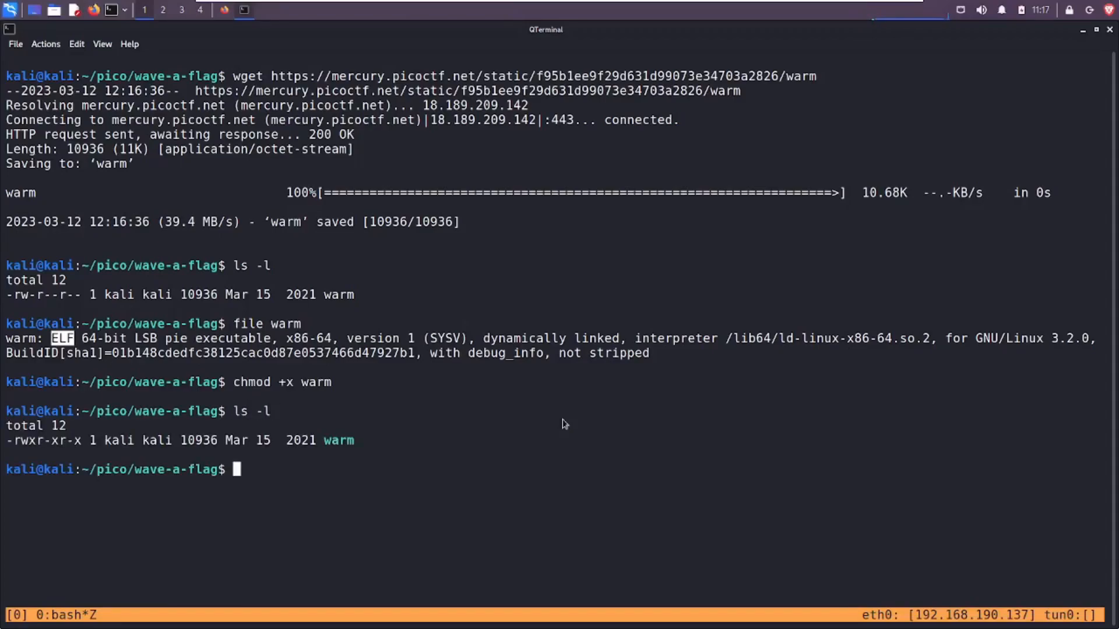
{"action": "mouse_move", "coordinate": [11, 300]}
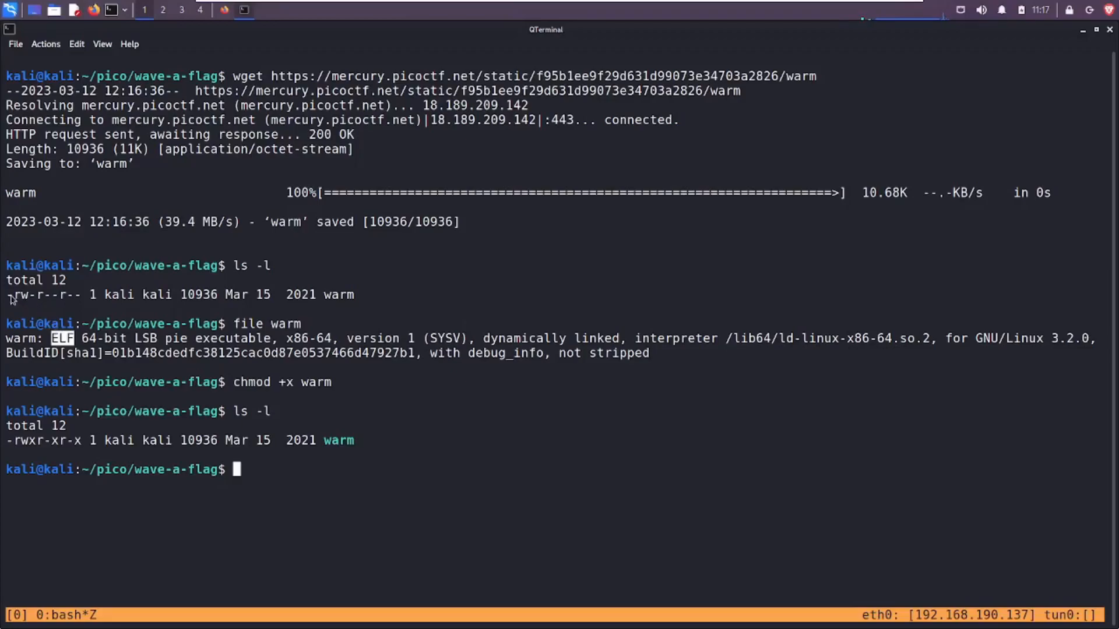
{"action": "double_click", "coordinate": [45, 295]}
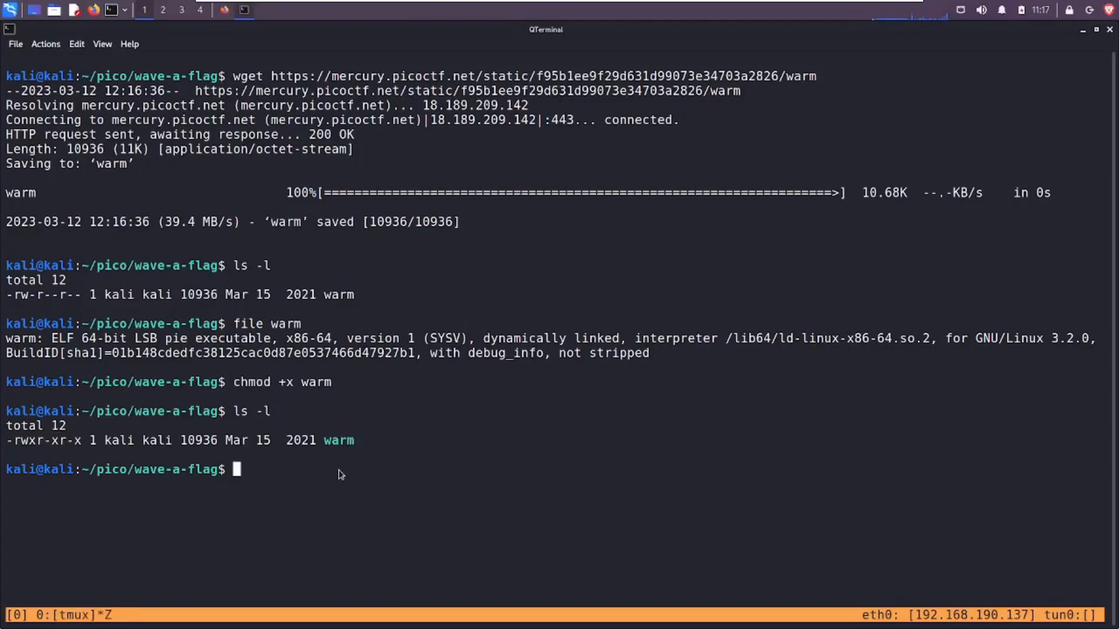
- Run ./warm, then ./warm -h to print picoCTF{b1scu1ts_4nd_gr4vy_f0668f62}
{"action": "type", "text": "./wqa"}
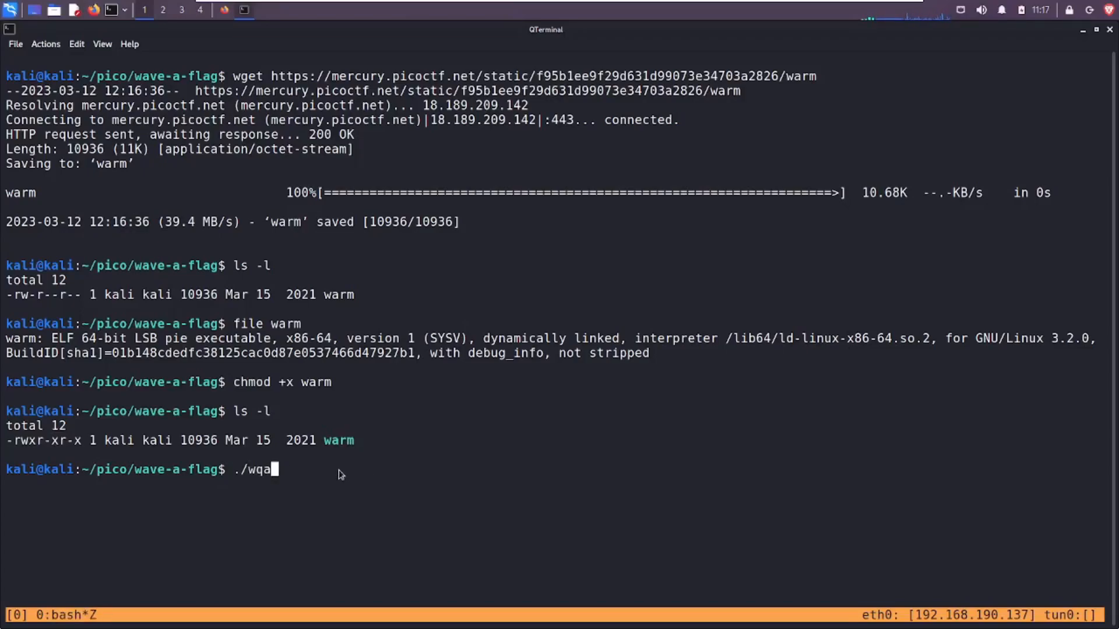
{"action": "key", "text": "Return"}
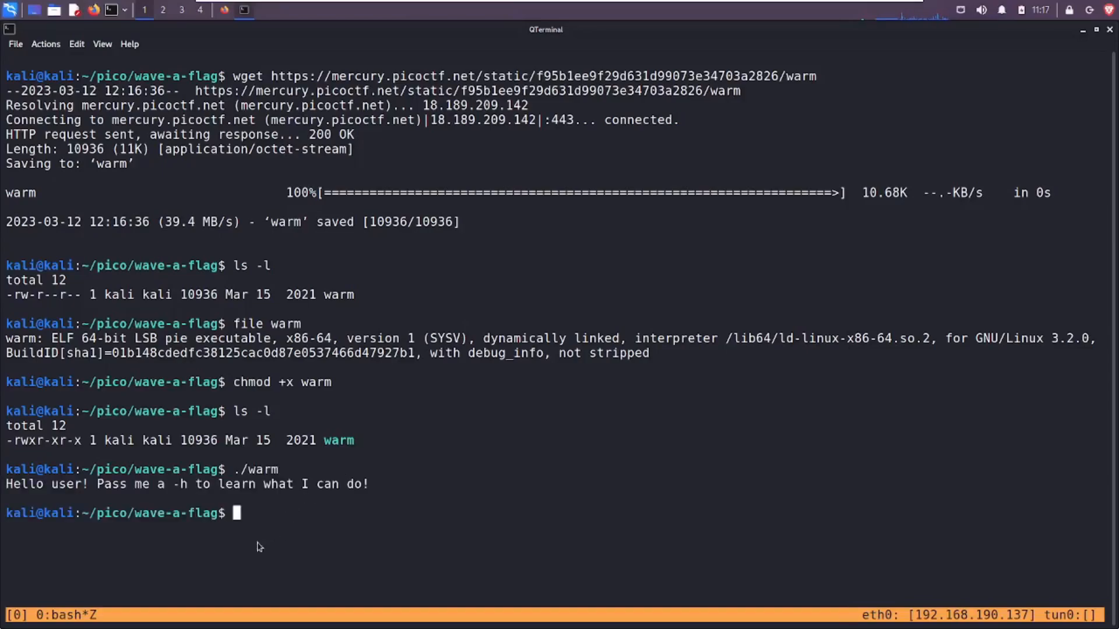
{"action": "mouse_move", "coordinate": [136, 537]}
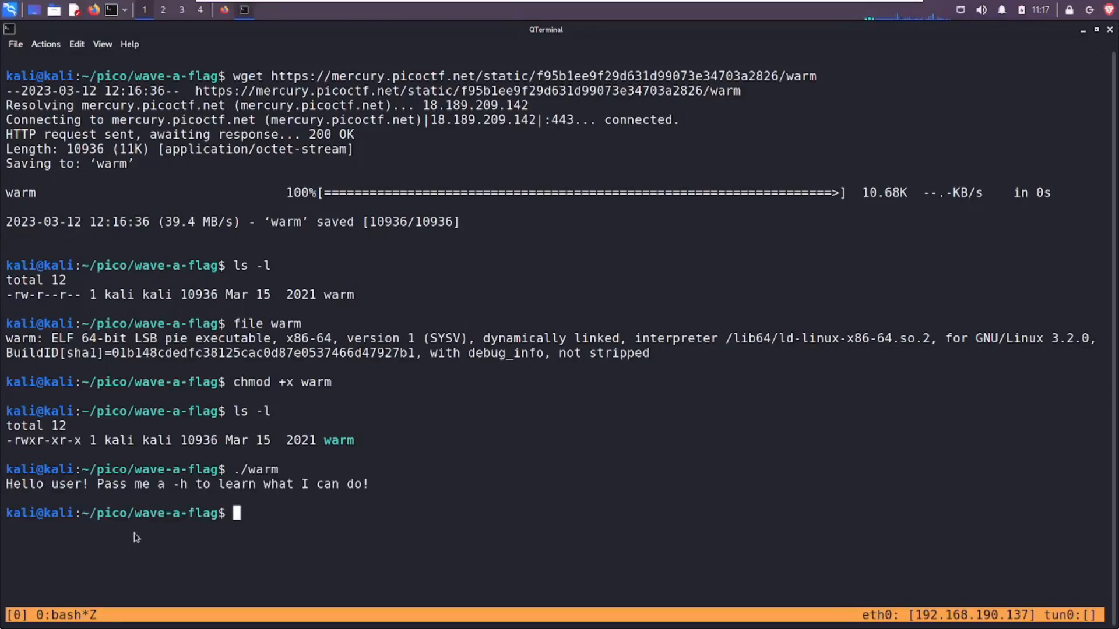
{"action": "mouse_move", "coordinate": [180, 501]}
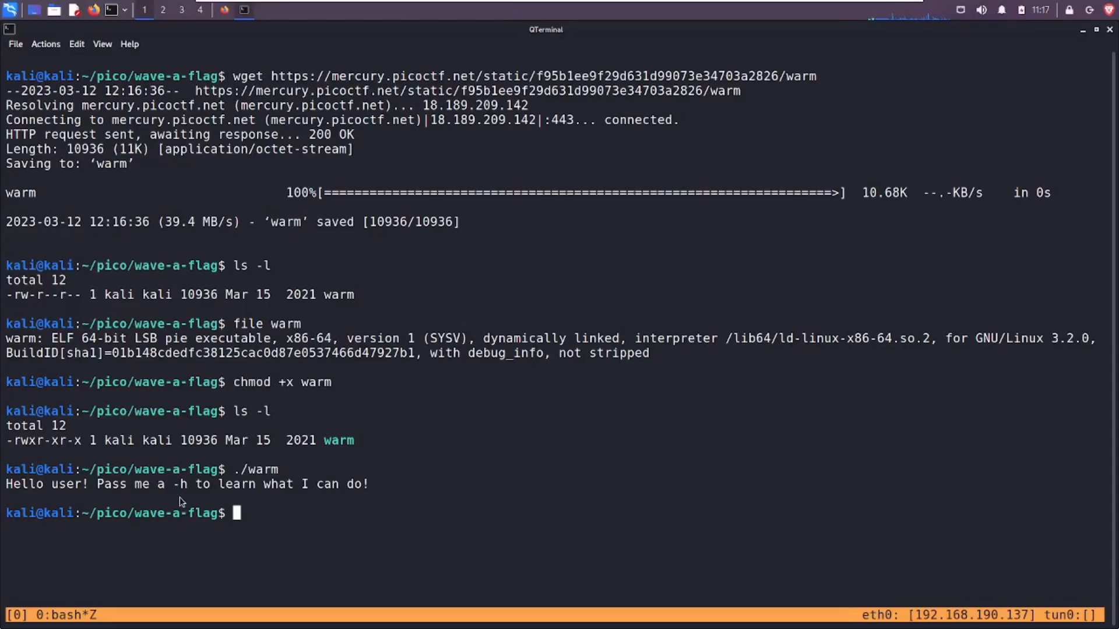
{"action": "mouse_move", "coordinate": [224, 545]}
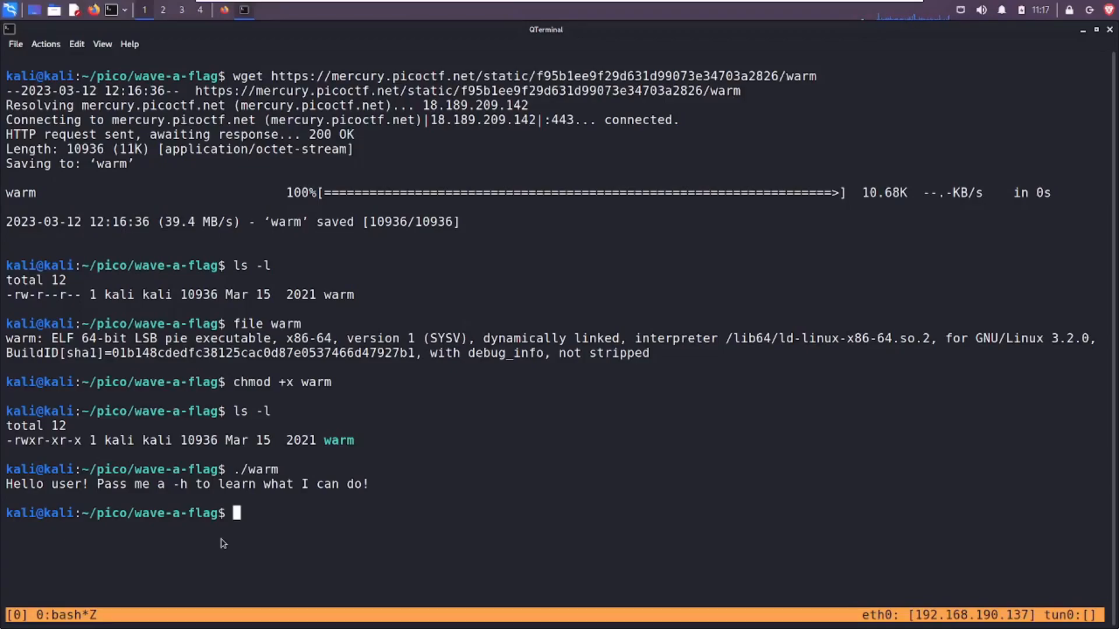
{"action": "type", "text": "./ar"}
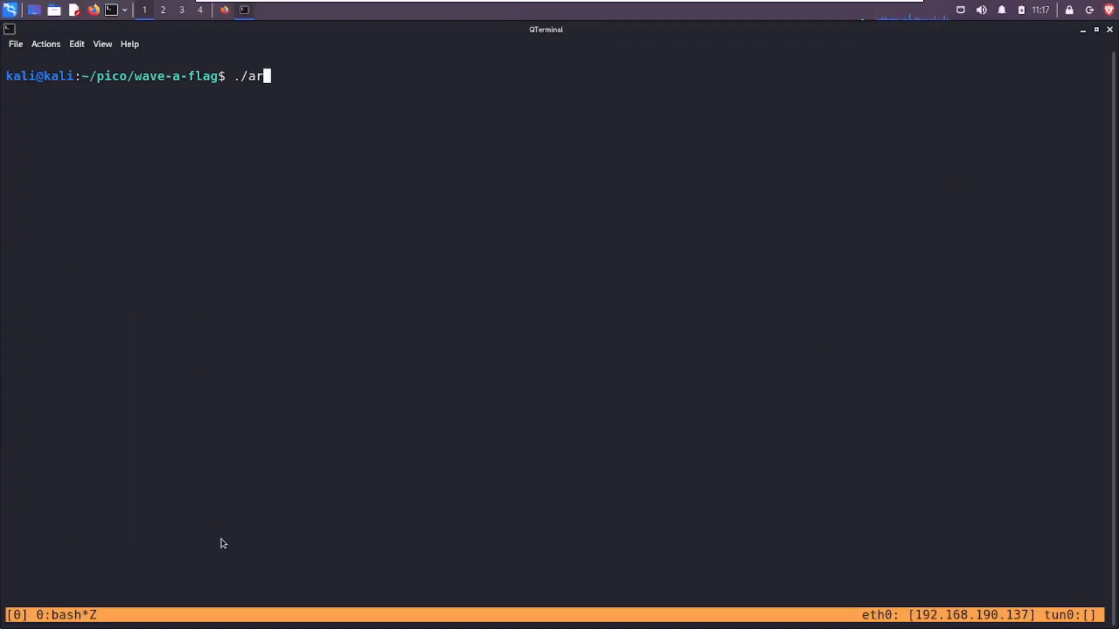
{"action": "type", "text": "warm"}
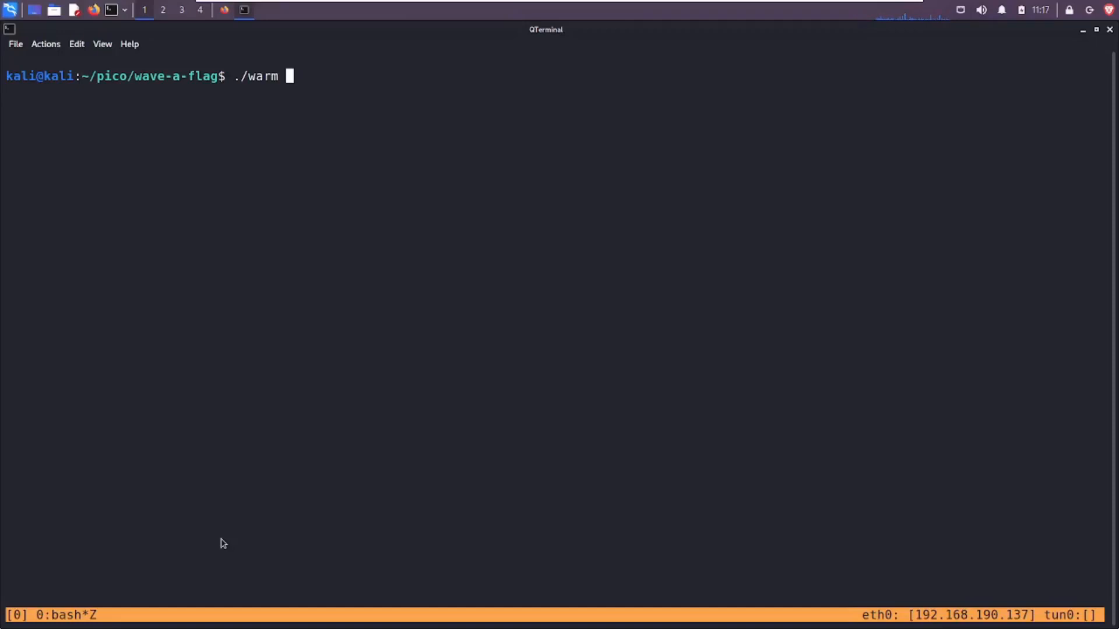
{"action": "key", "text": "Return"}
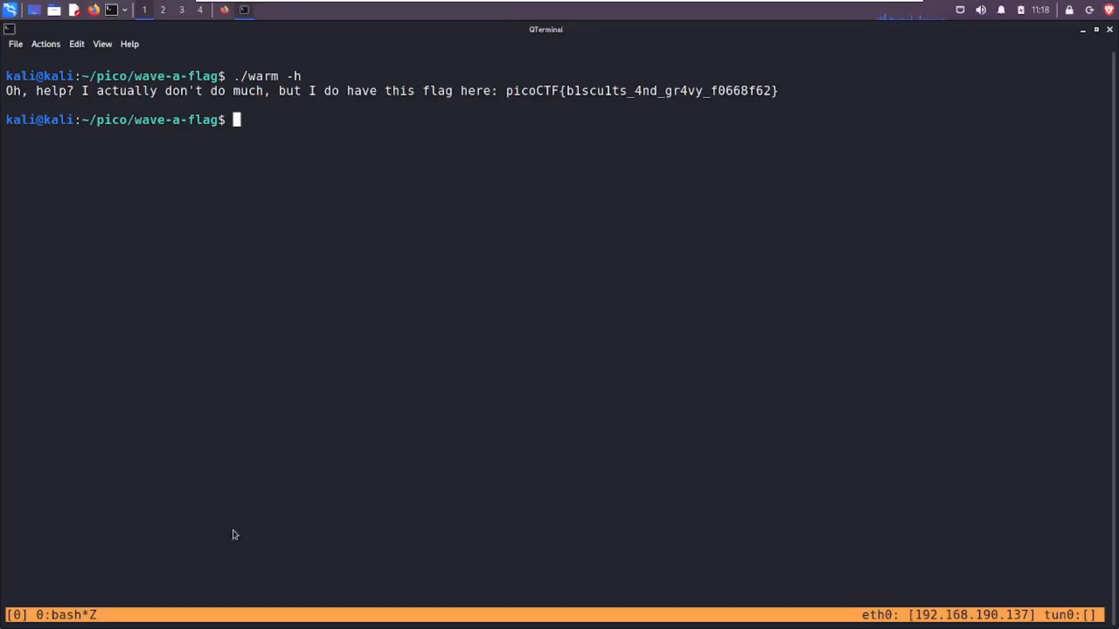
{"action": "mouse_move", "coordinate": [649, 123]}
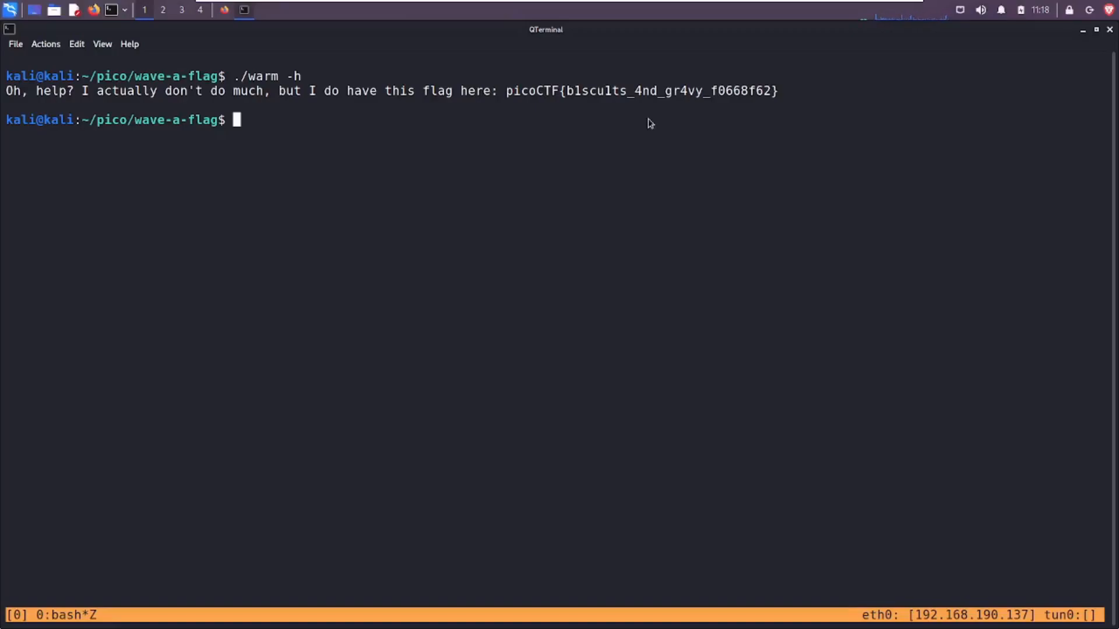
{"action": "mouse_move", "coordinate": [540, 150]}
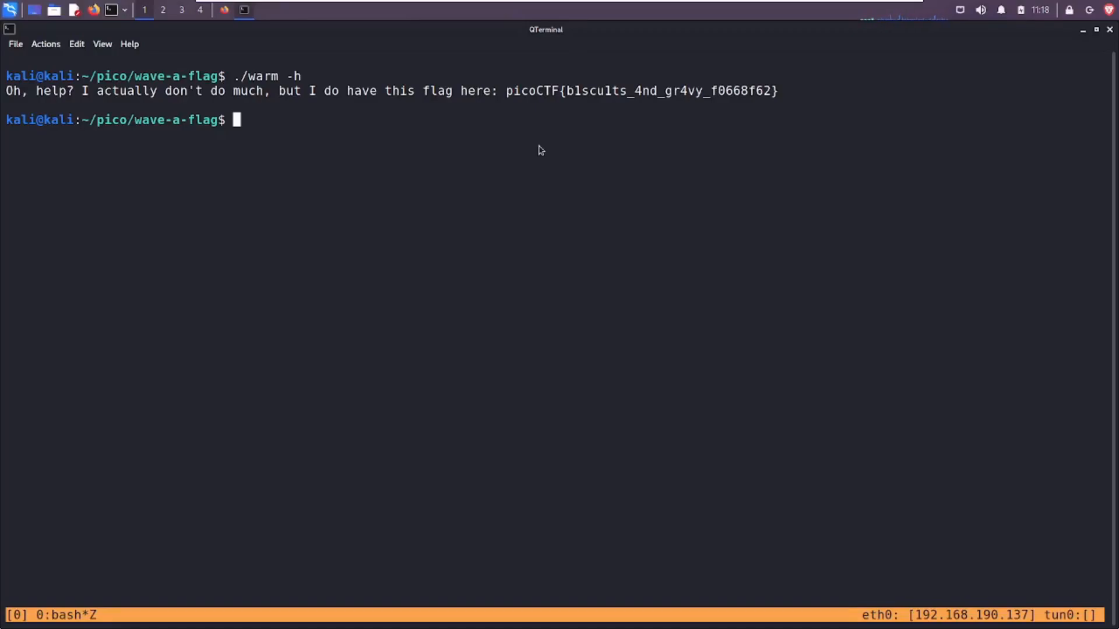
{"action": "mouse_move", "coordinate": [511, 127]}
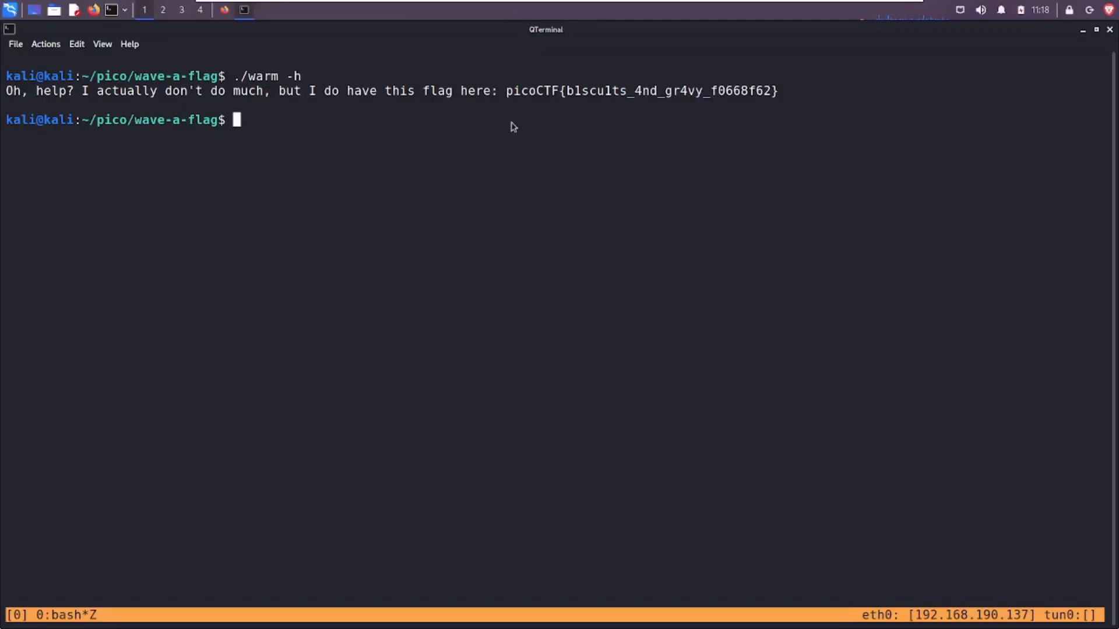
- List the printable strings inside warm with 'strings warm'
{"action": "type", "text": "strings"}
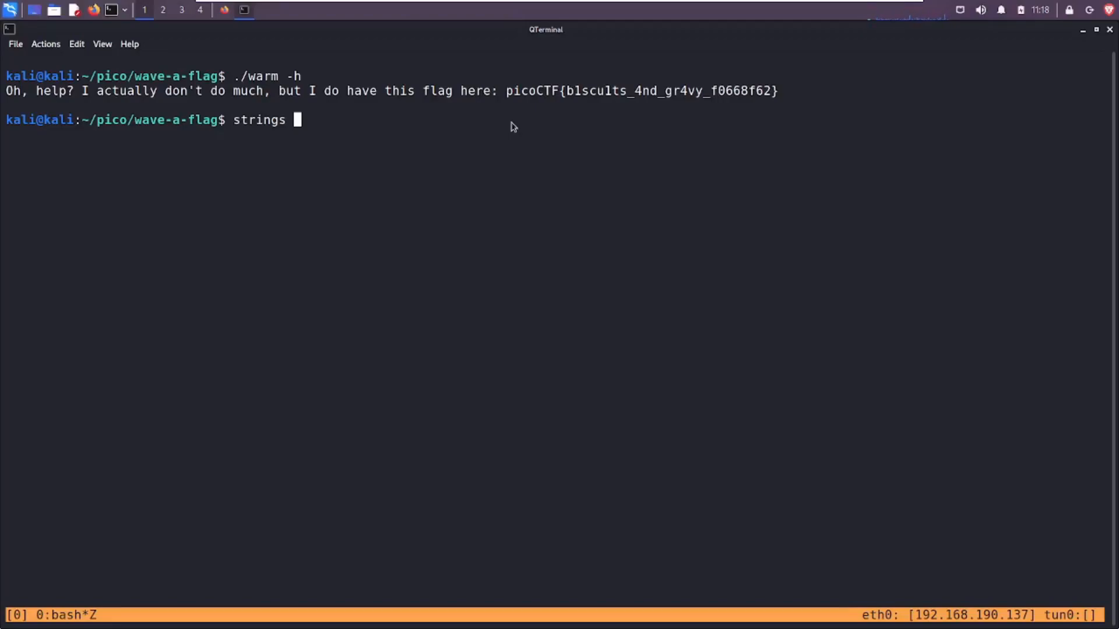
{"action": "type", "text": "wa"}
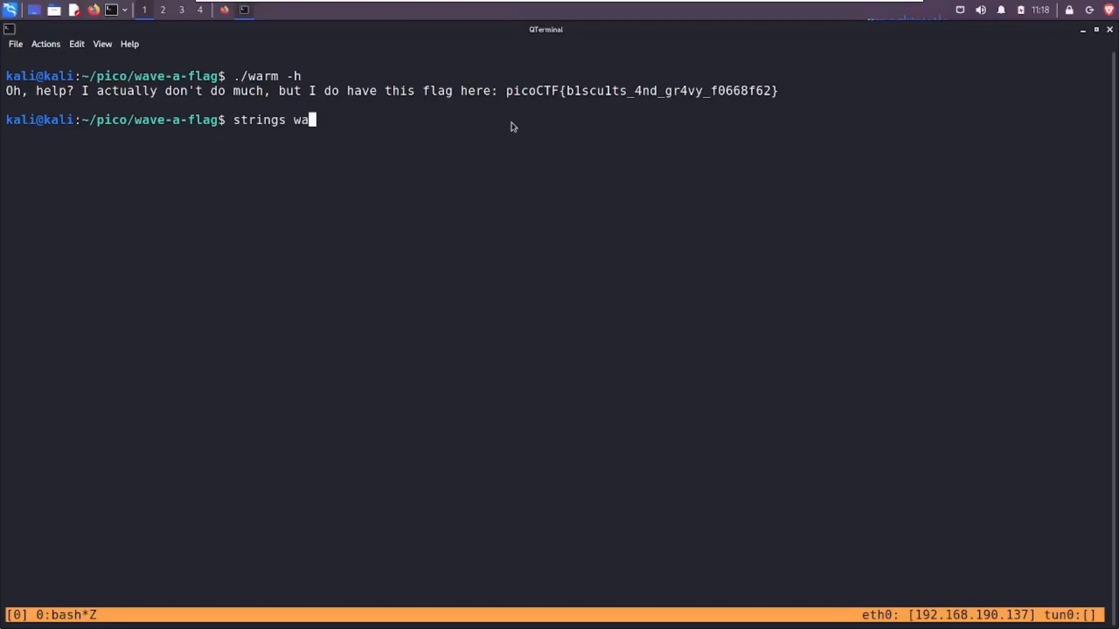
{"action": "type", "text": "rm"}
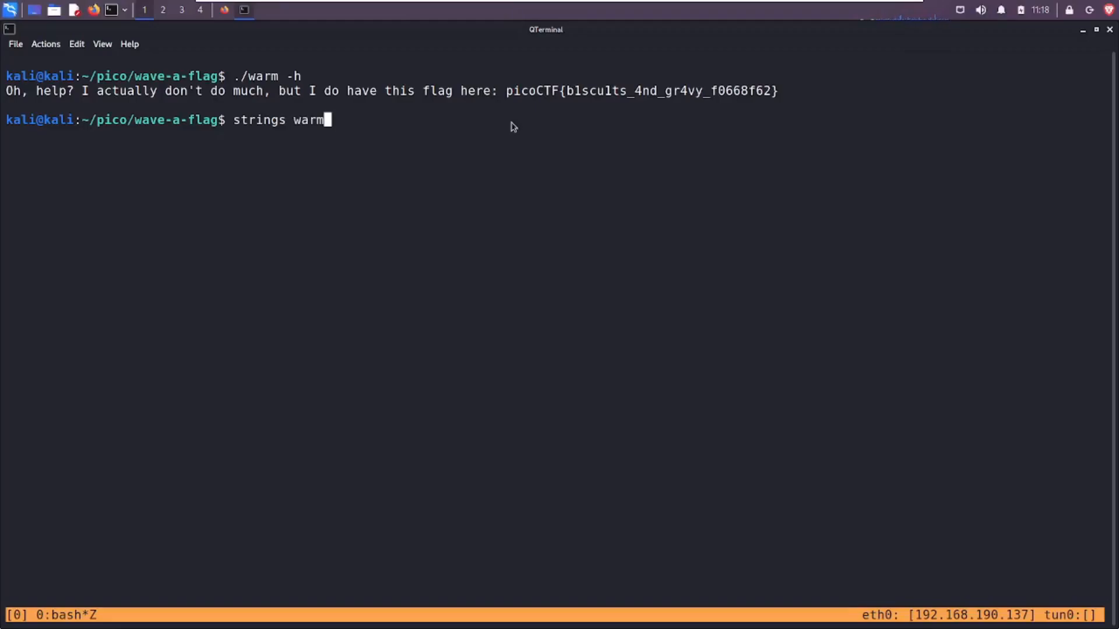
{"action": "key", "text": "Return"}
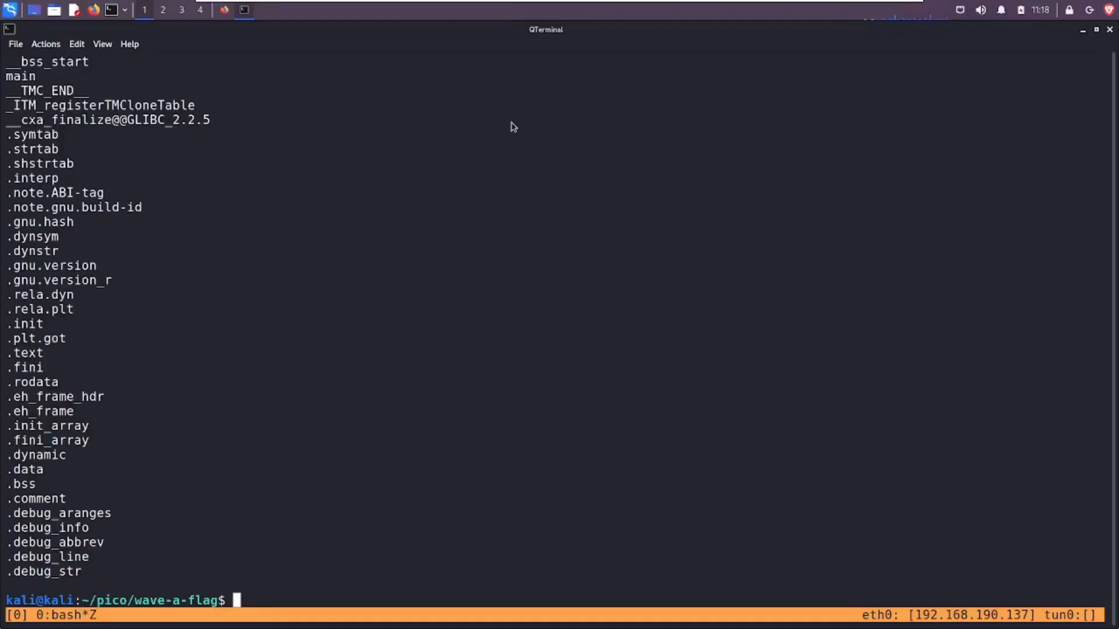
- Page through 'strings warm | less' output where the flag appears among symbol names
{"action": "type", "text": "strings warm |"}
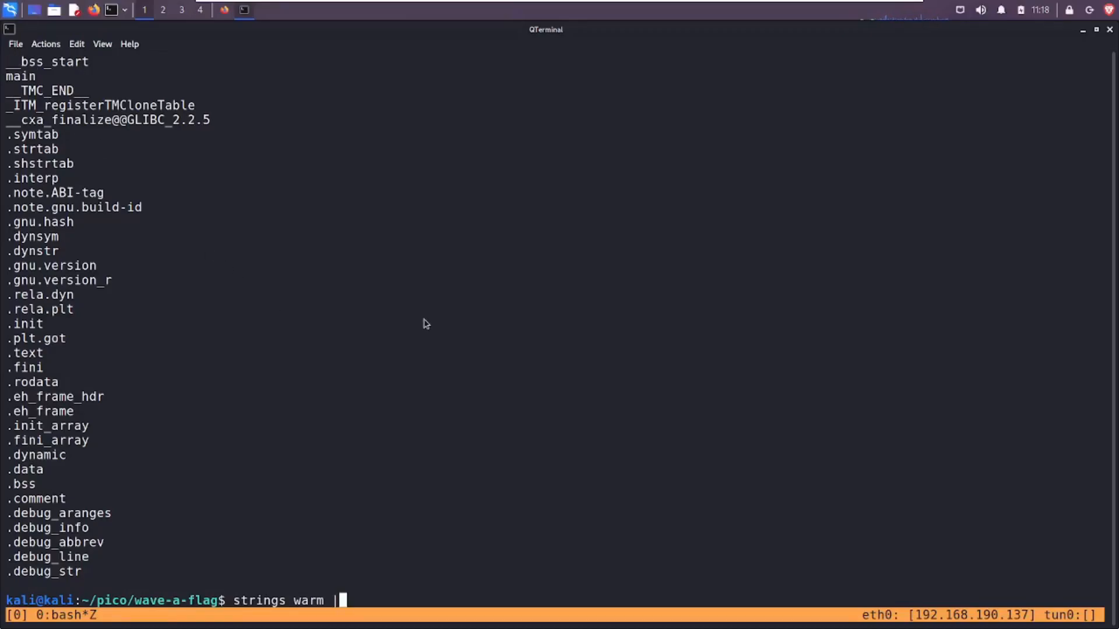
{"action": "key", "text": "Return"}
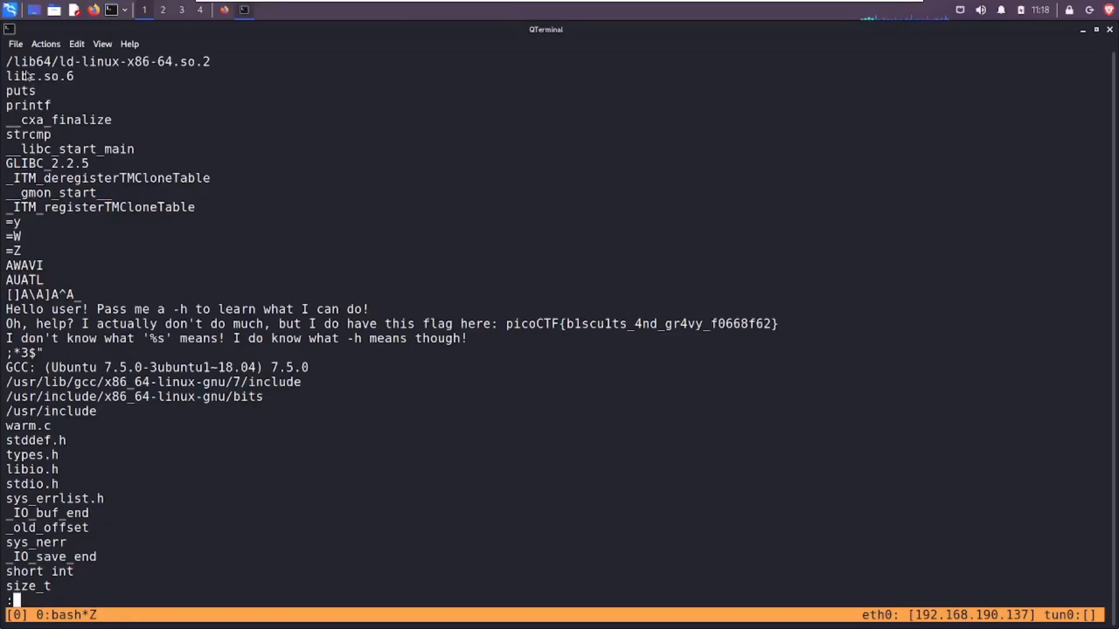
{"action": "mouse_move", "coordinate": [53, 95]}
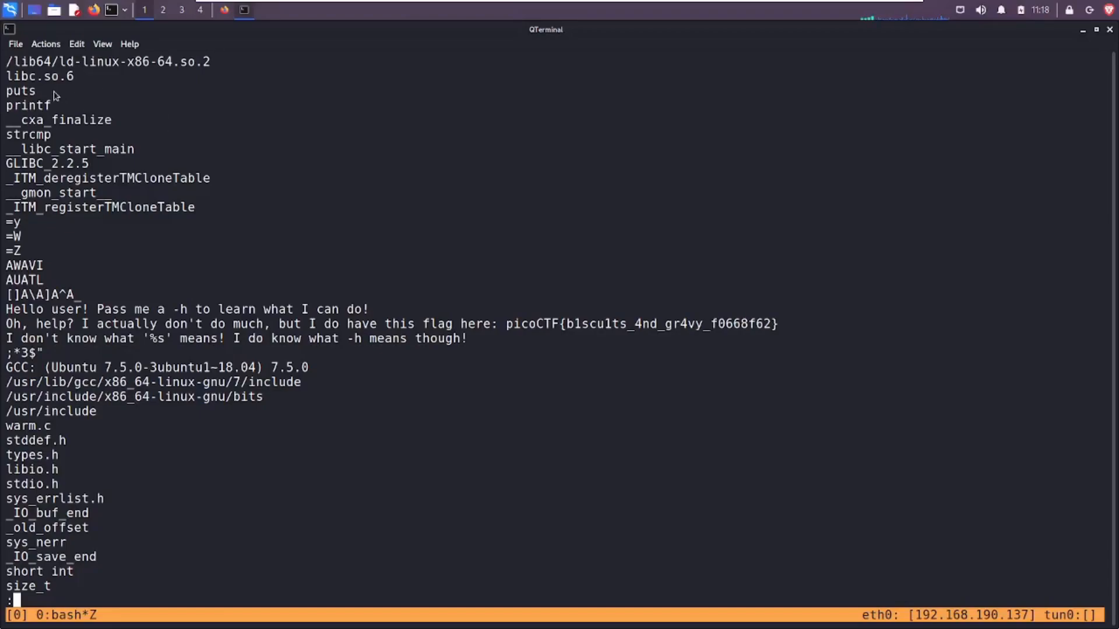
{"action": "double_click", "coordinate": [21, 91]}
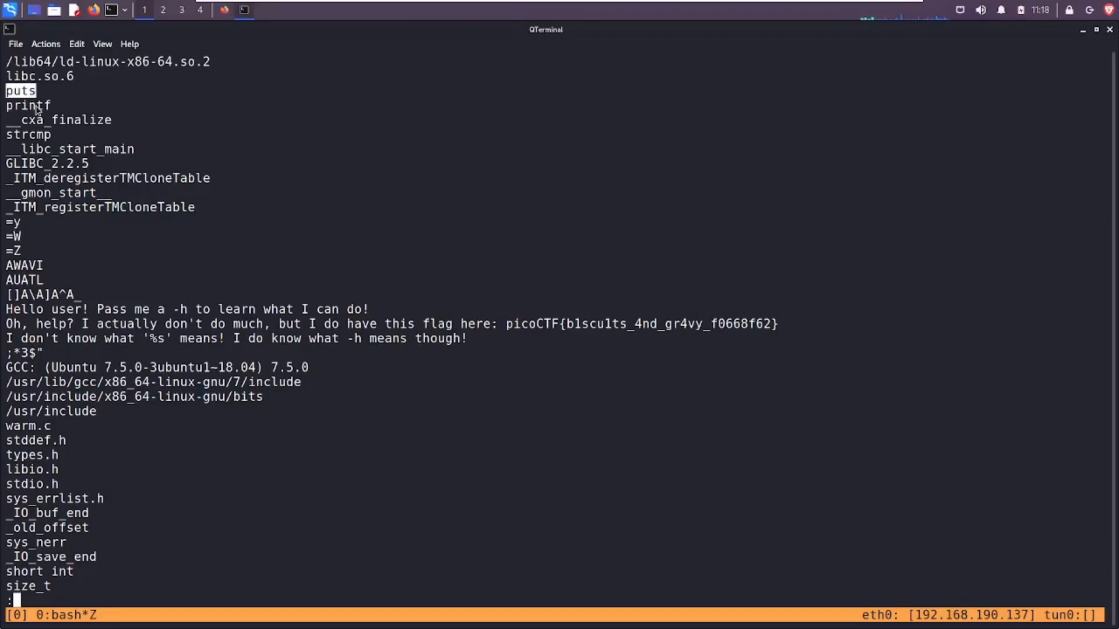
{"action": "mouse_move", "coordinate": [58, 109]}
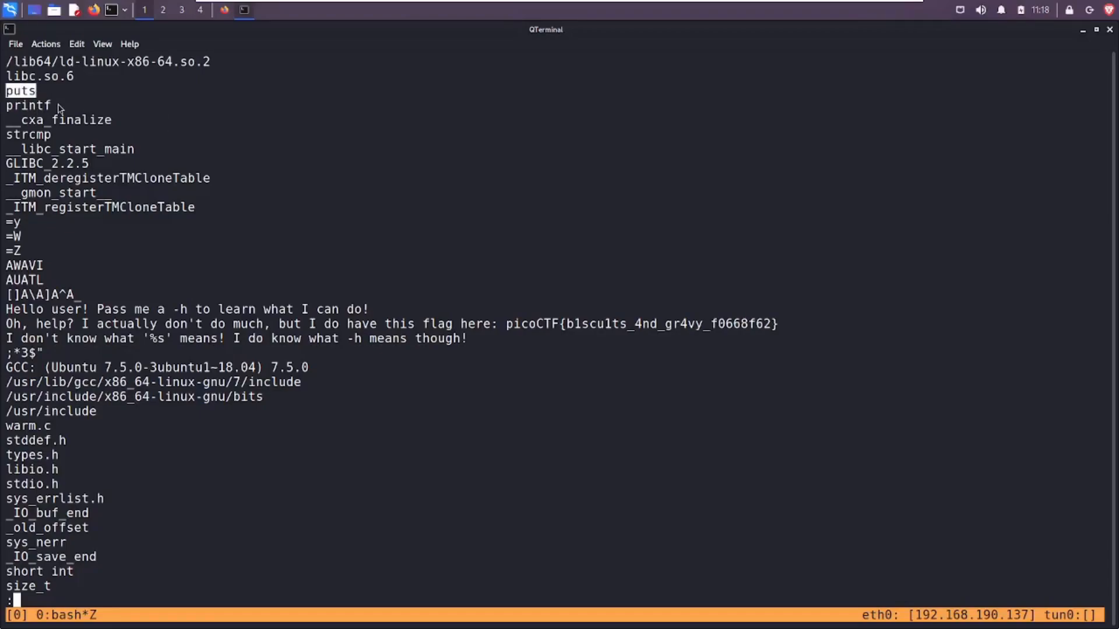
{"action": "mouse_move", "coordinate": [91, 105]}
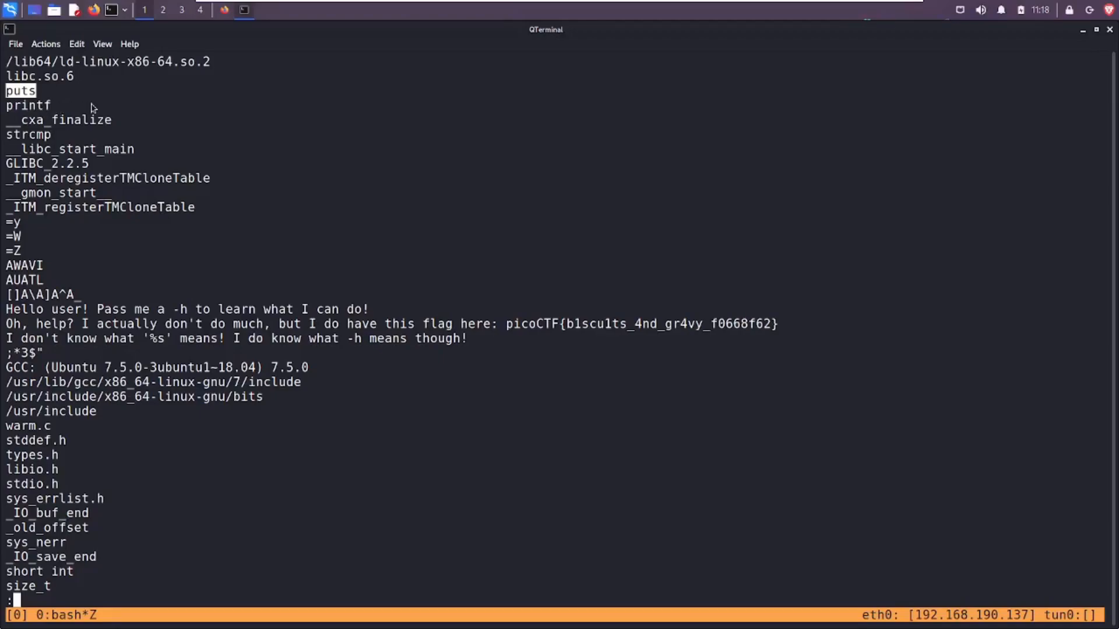
{"action": "mouse_move", "coordinate": [73, 84]}
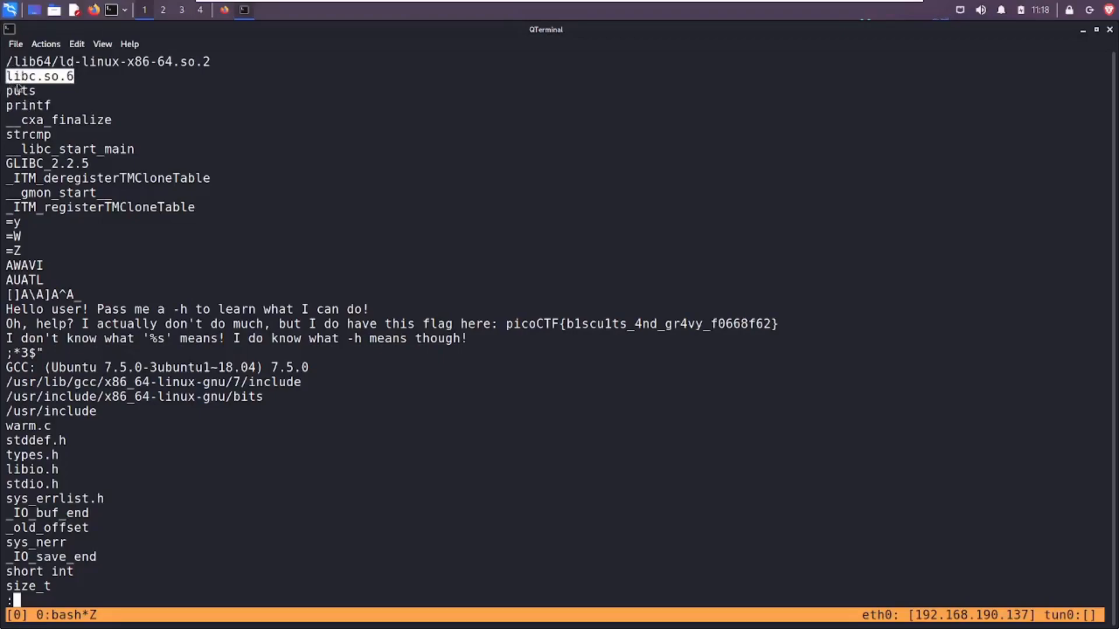
{"action": "mouse_move", "coordinate": [232, 193]}
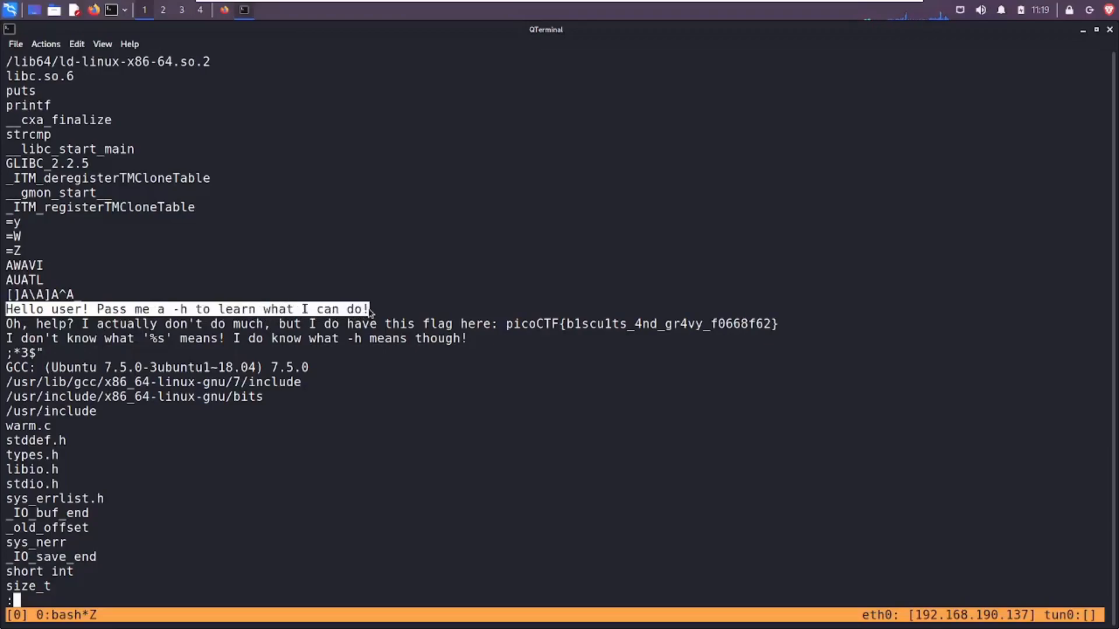
{"action": "mouse_move", "coordinate": [208, 327]}
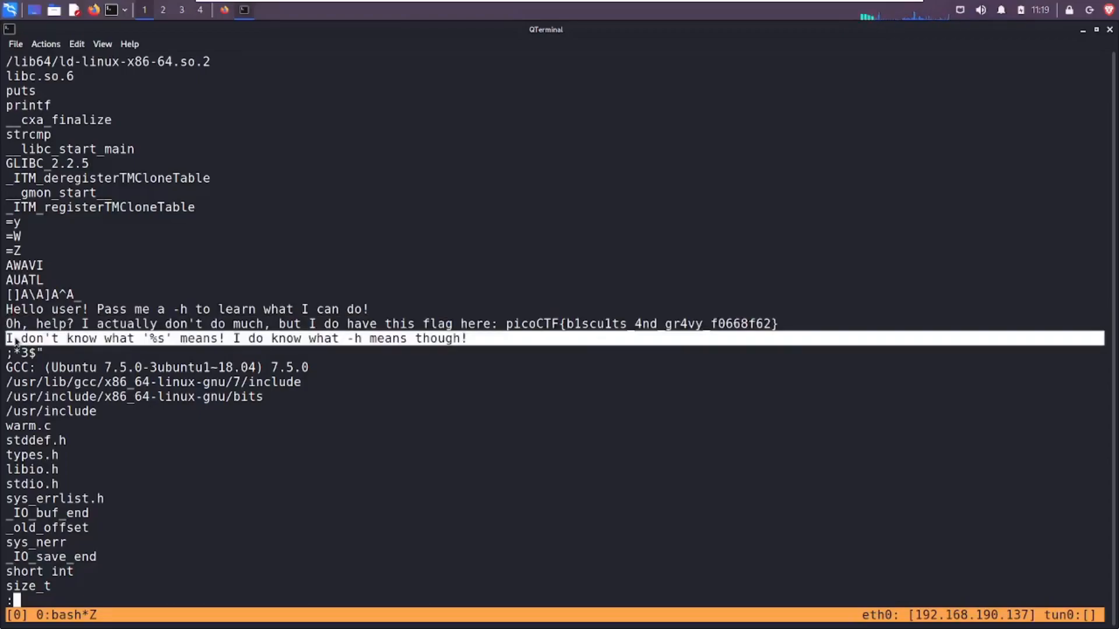
{"action": "mouse_move", "coordinate": [167, 415]}
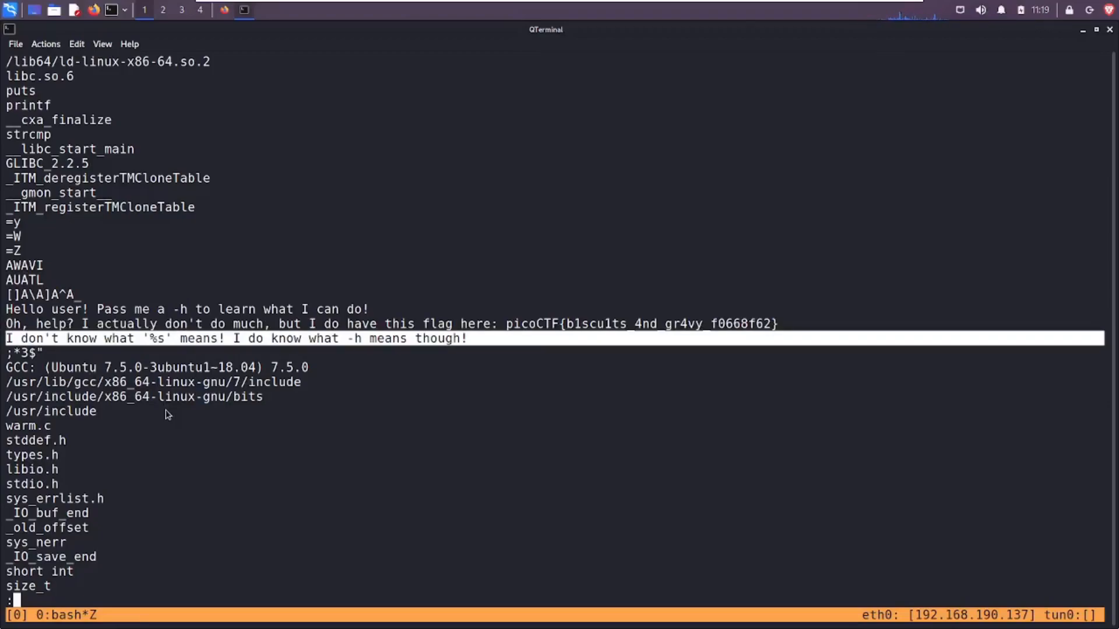
{"action": "mouse_move", "coordinate": [145, 361]}
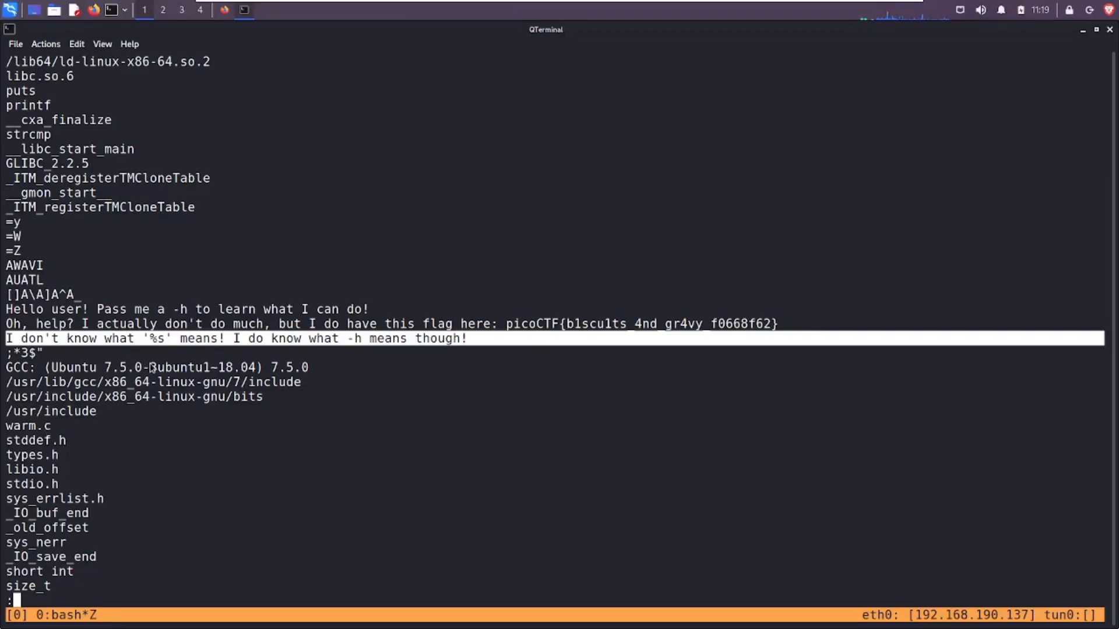
{"action": "mouse_move", "coordinate": [198, 353]}
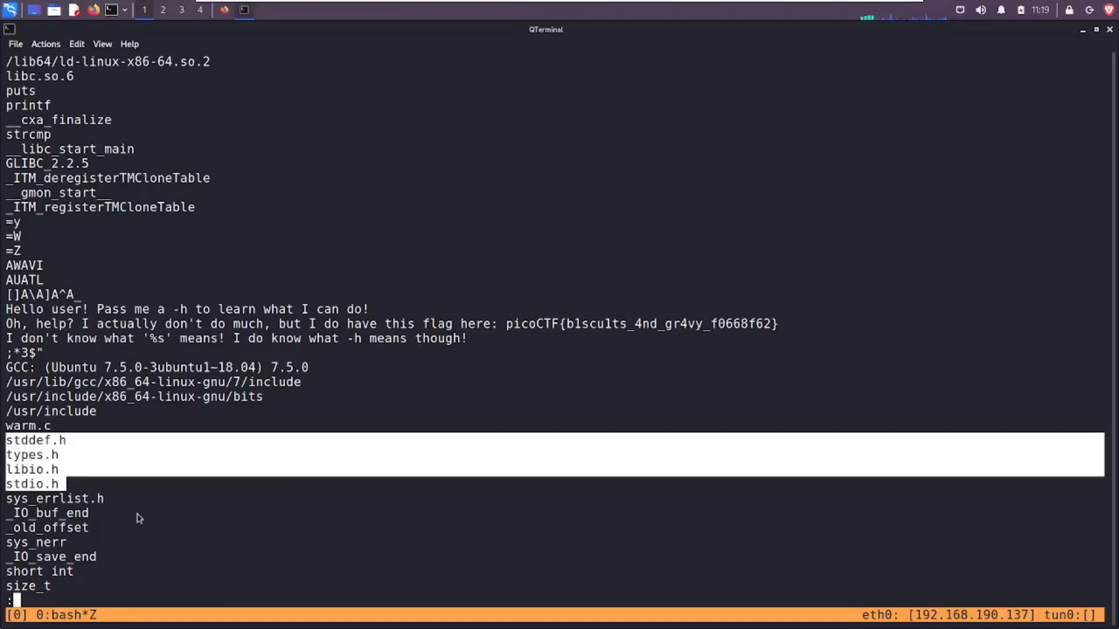
{"action": "scroll", "scroll_direction": "down", "scroll_amount": 3}
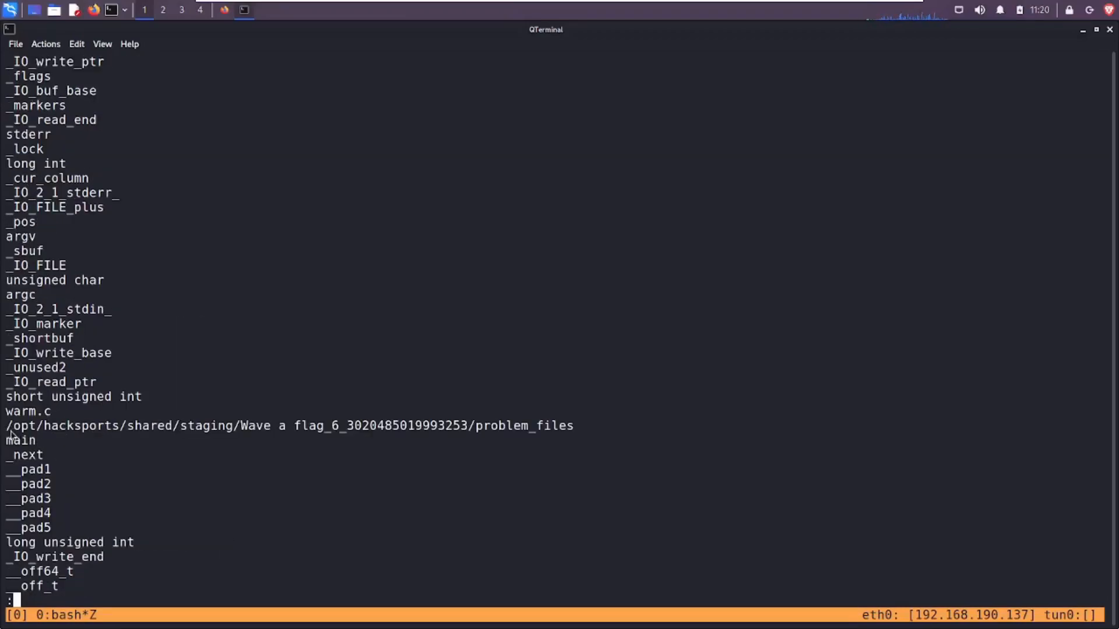
{"action": "mouse_move", "coordinate": [56, 439]}
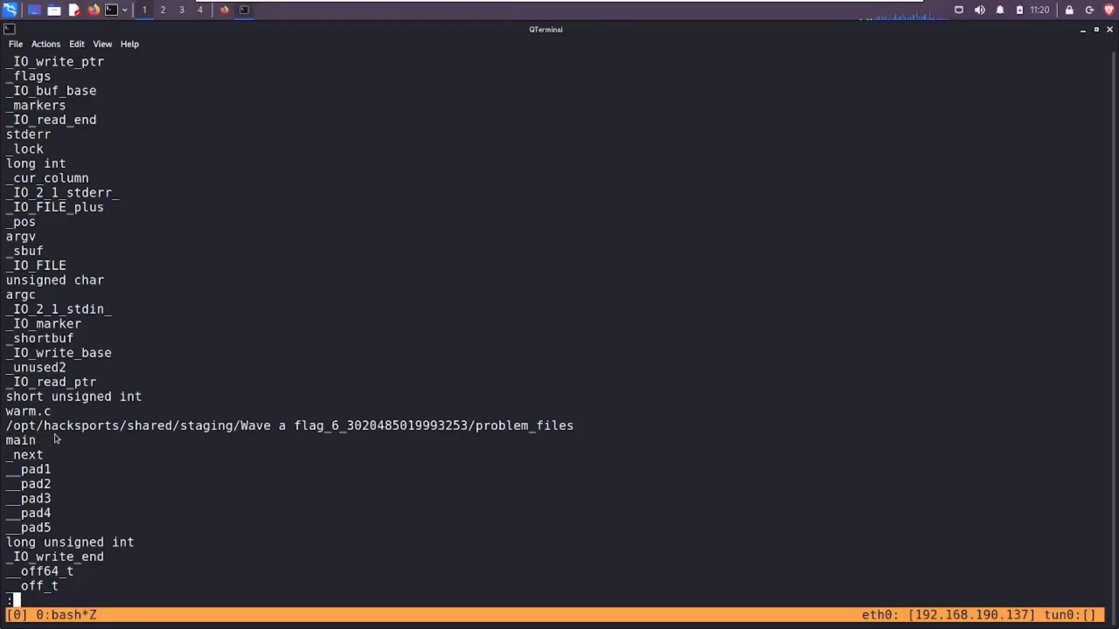
{"action": "mouse_move", "coordinate": [196, 449]}
{"action": "type", "text": "ls"}
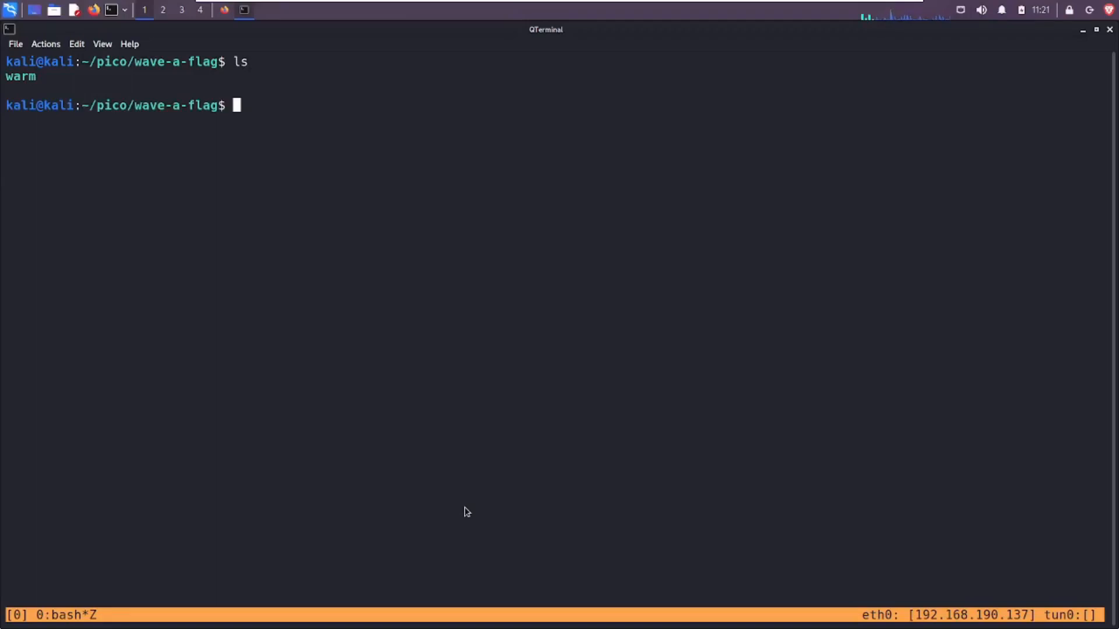
- Run warm with %s, %p and hello arguments (unknown-argument replies), then clear the screen
{"action": "type", "text": "./warm"}
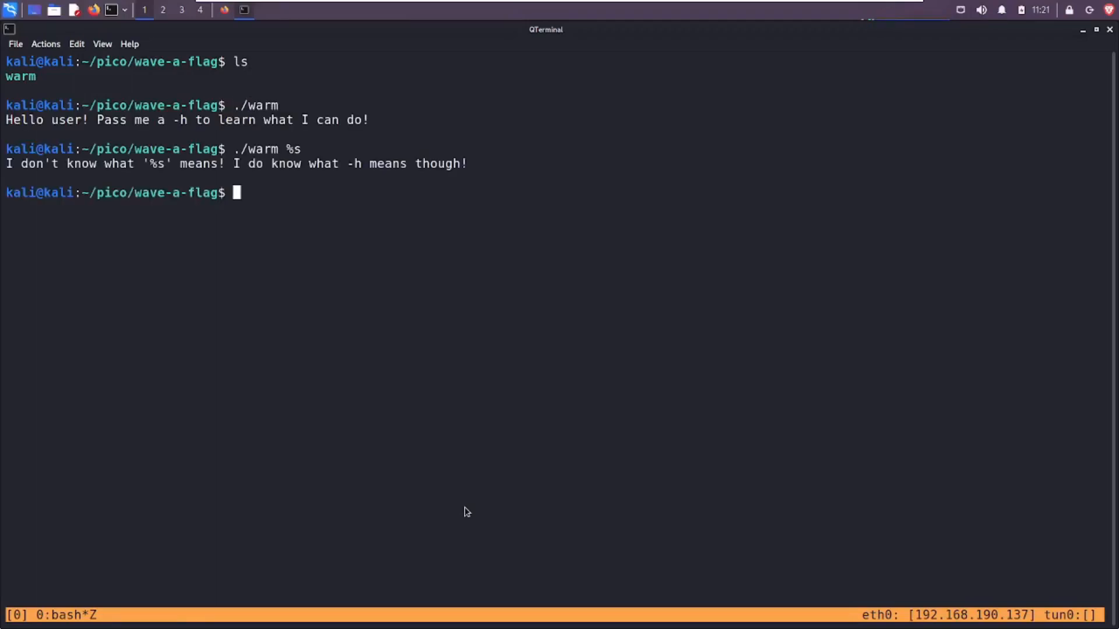
{"action": "mouse_move", "coordinate": [400, 395]}
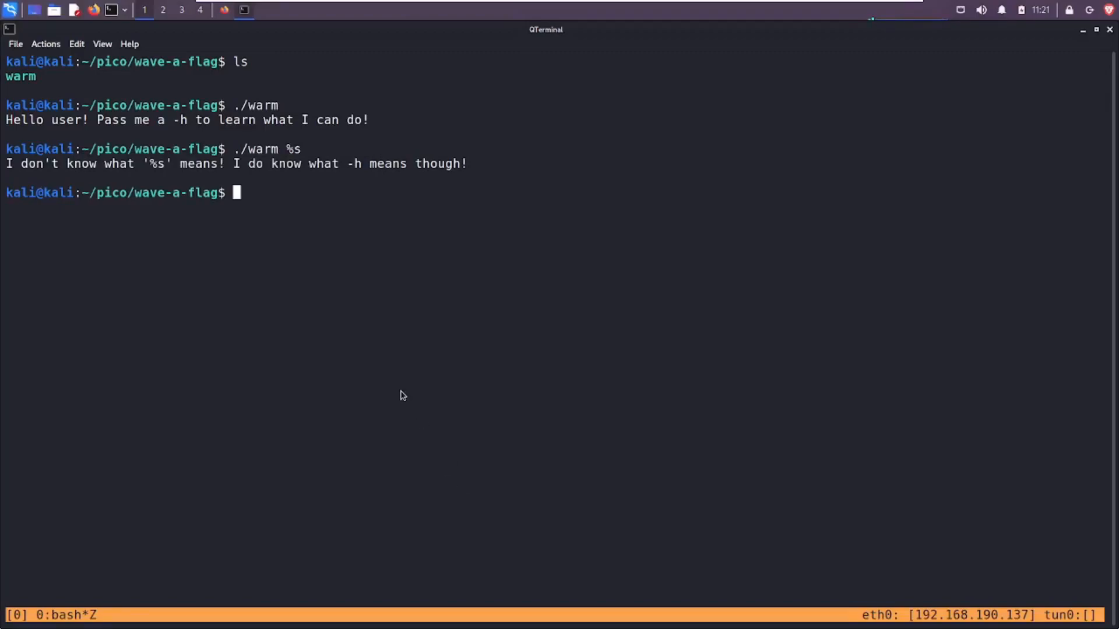
{"action": "type", "text": "./warm %p"}
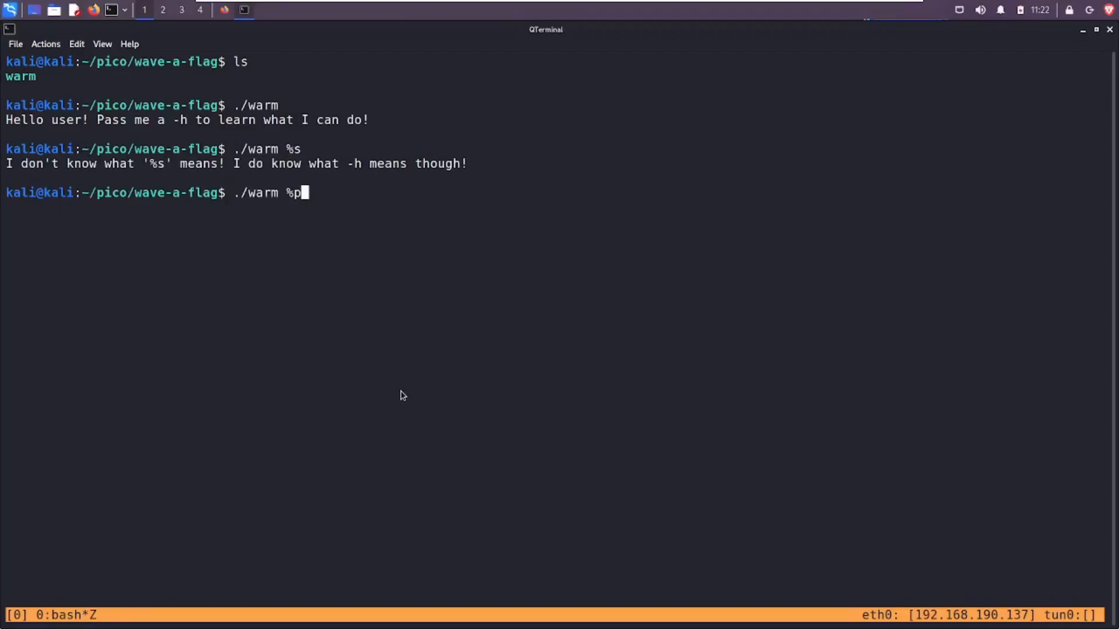
{"action": "key", "text": "Return"}
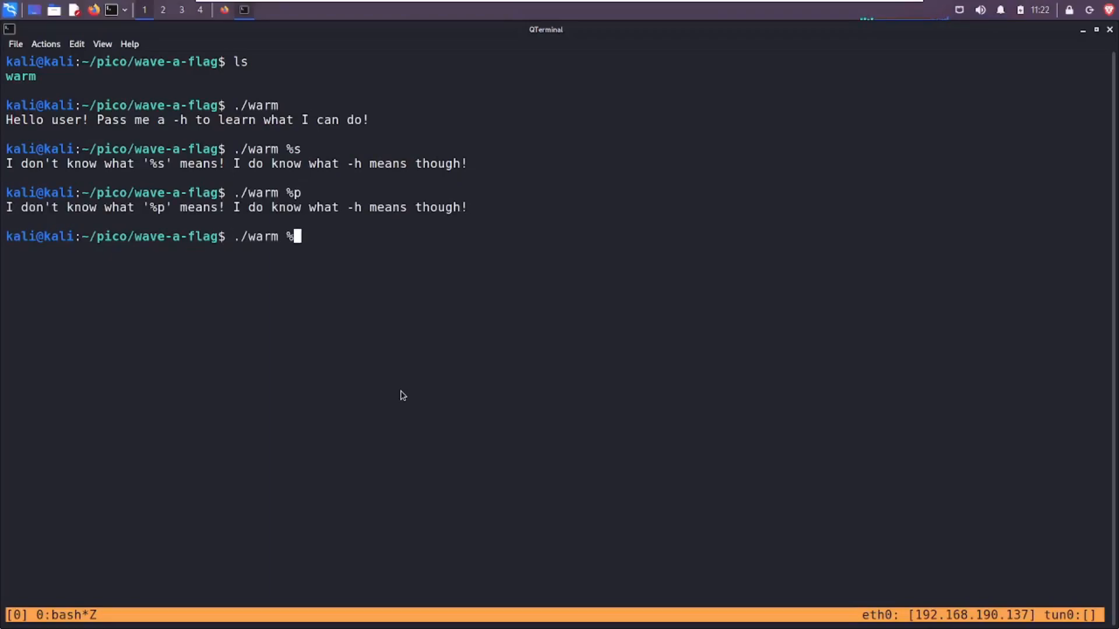
{"action": "key", "text": "Return"}
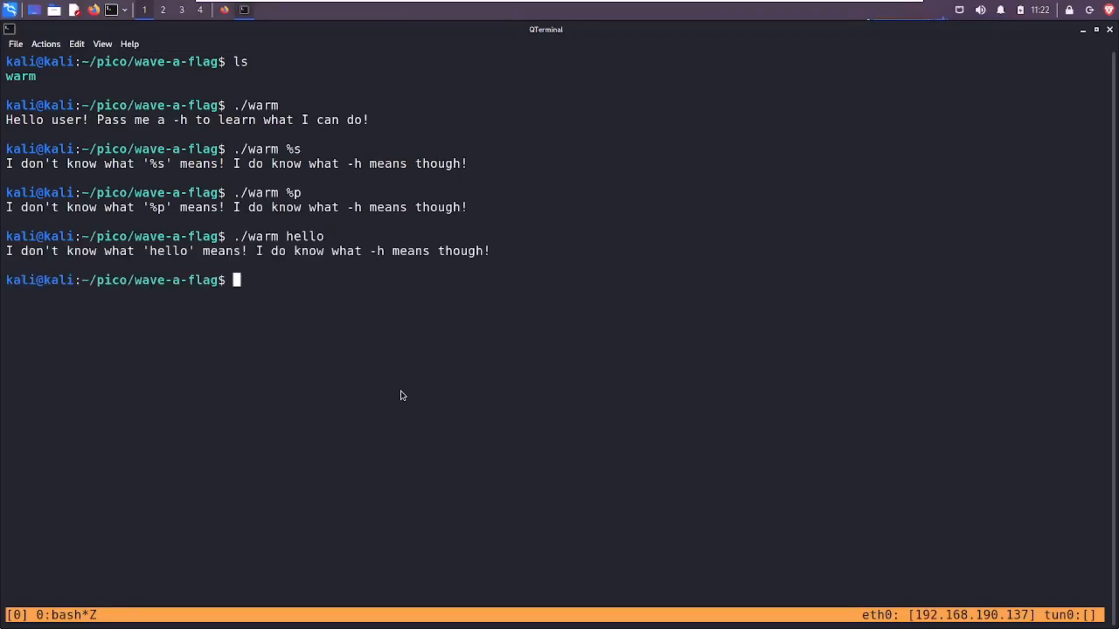
{"action": "type", "text": "./warm"}
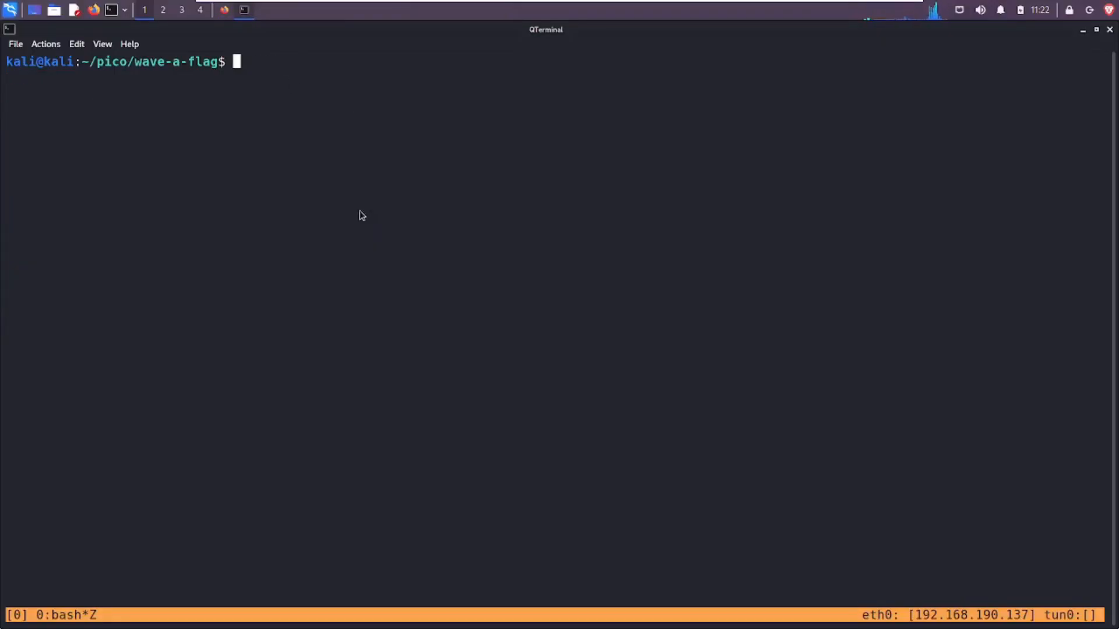
- Filter warm's strings for lines containing pico with 'strings warm | grep pico'
{"action": "type", "text": "strings w"}
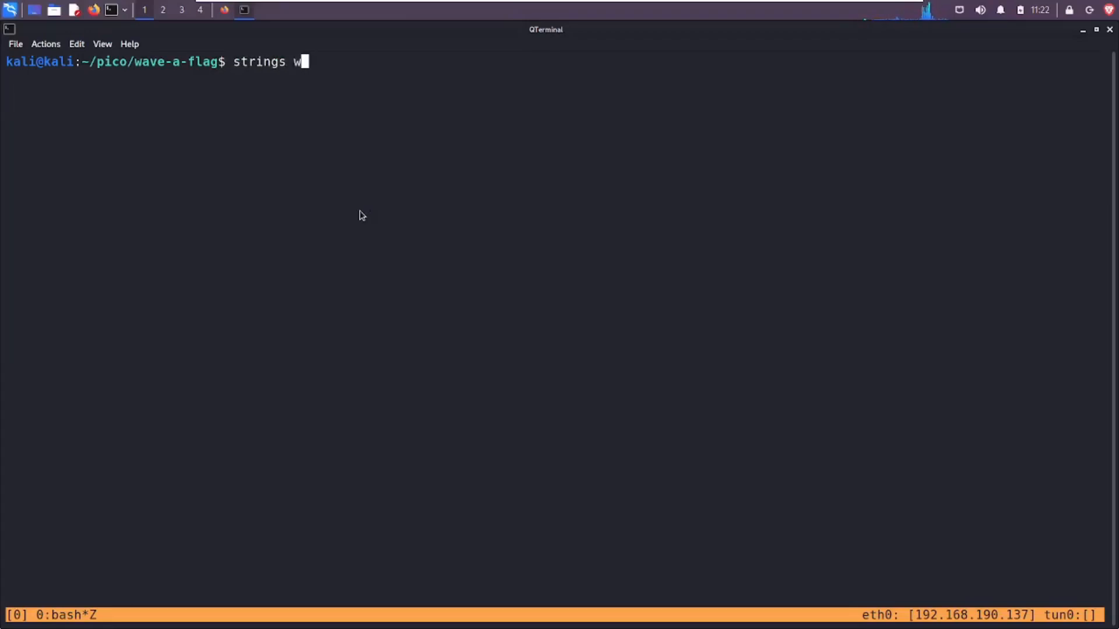
{"action": "type", "text": "arm | grep"}
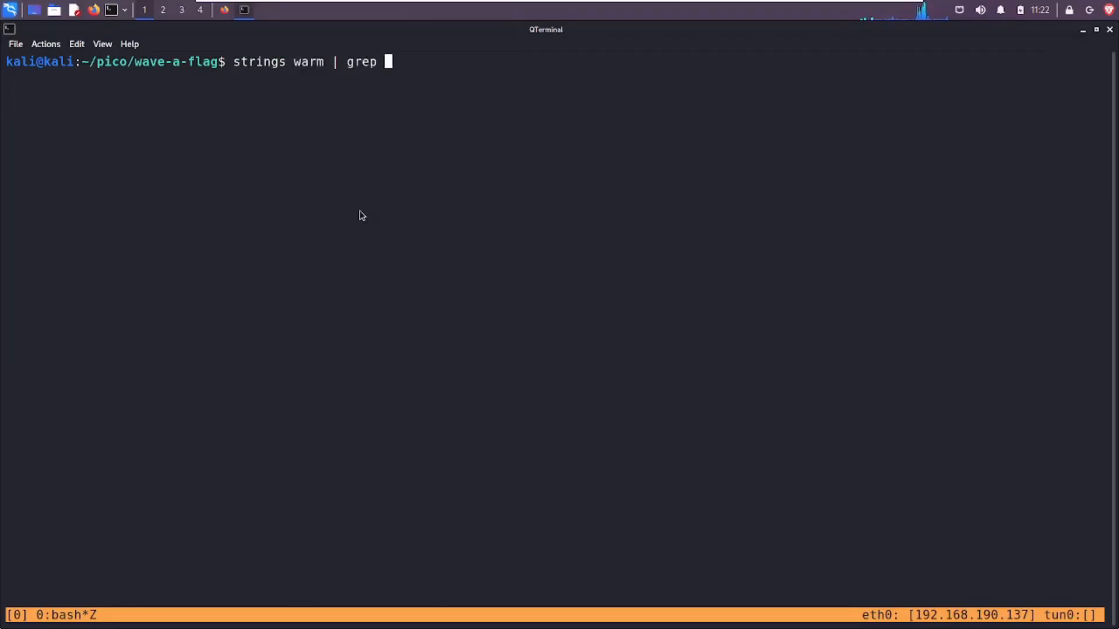
{"action": "key", "text": "Return"}
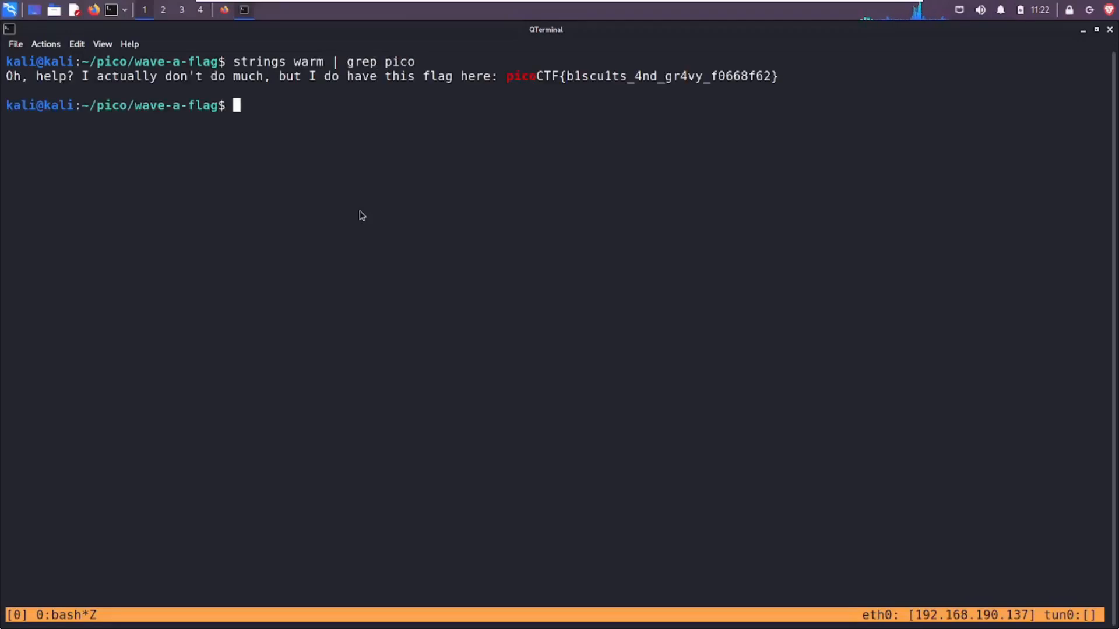
- Append '| cut -d: -f 2' to print the bare flag and select it for copying
{"action": "key", "text": "Up"}
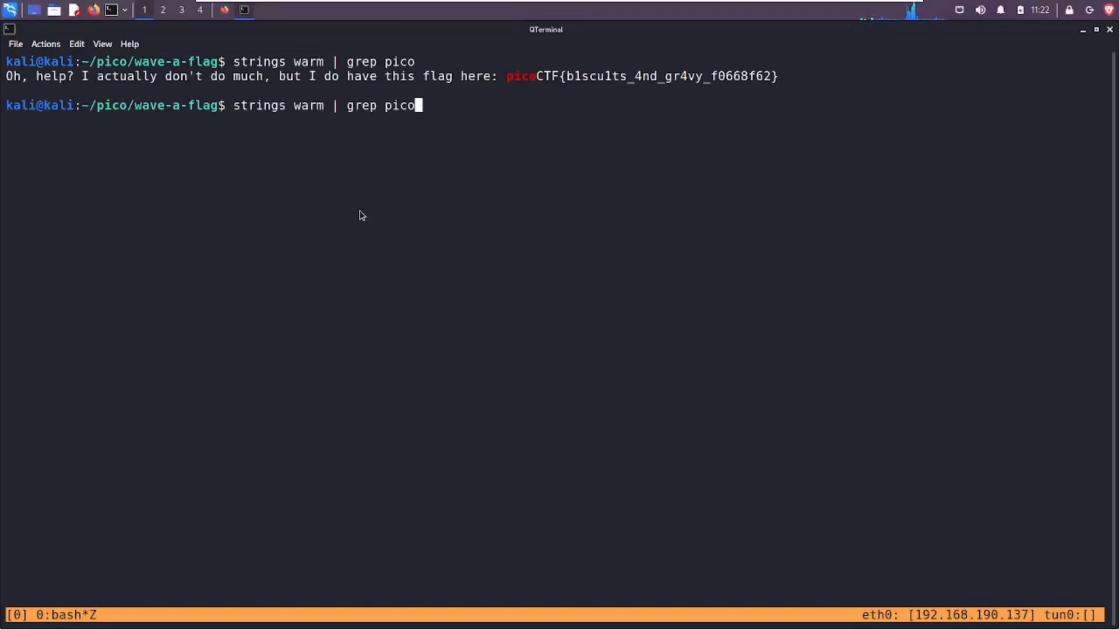
{"action": "type", "text": "| cut"}
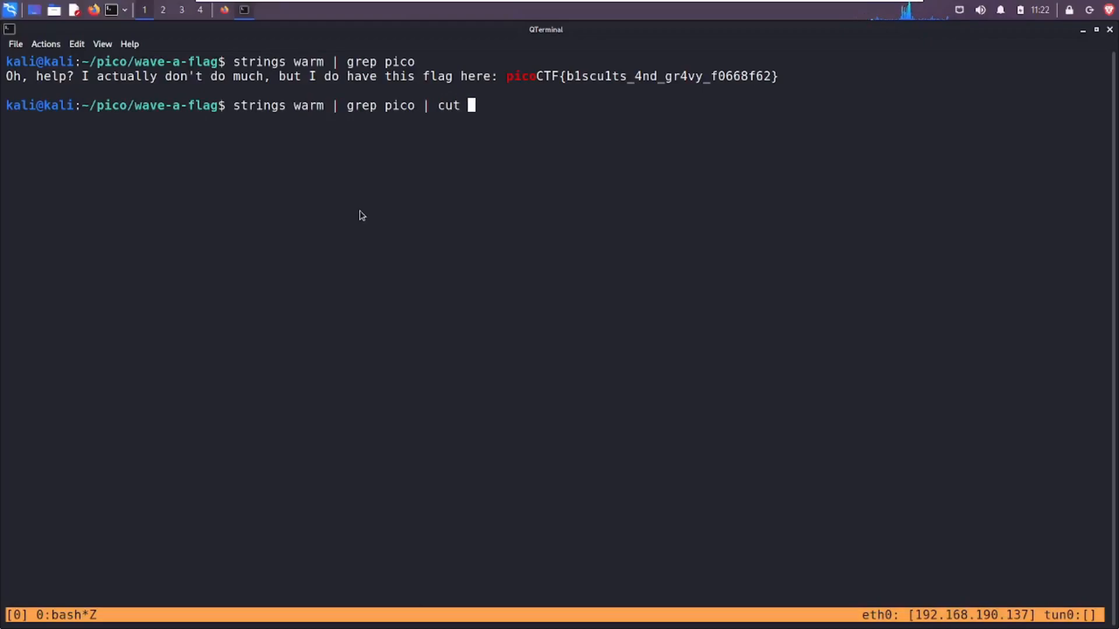
{"action": "type", "text": "-d"}
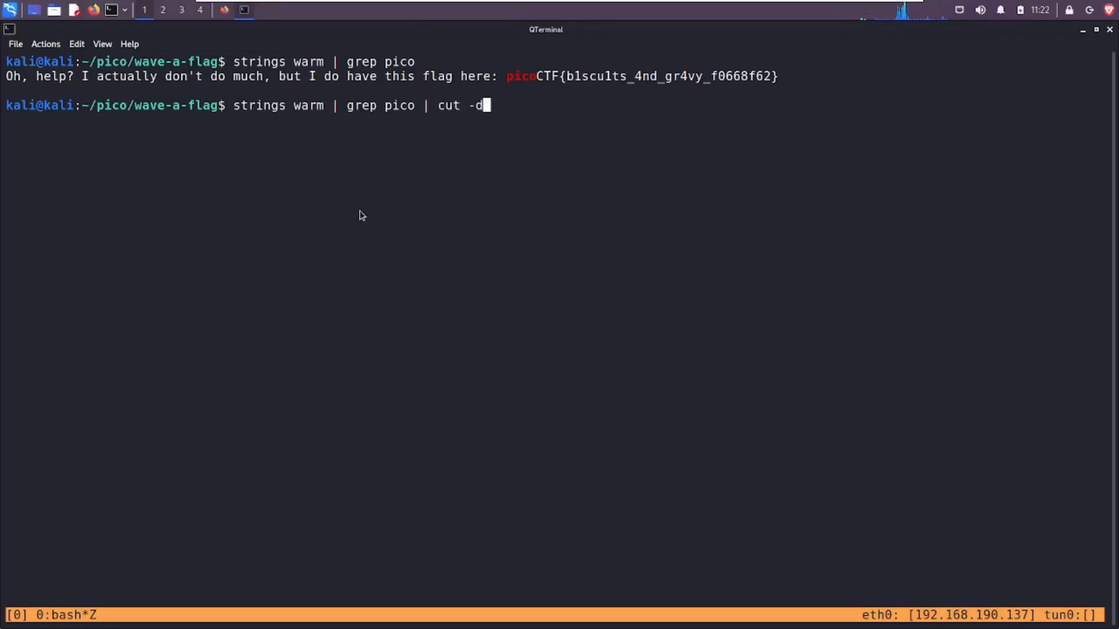
{"action": "type", "text": ": -f"}
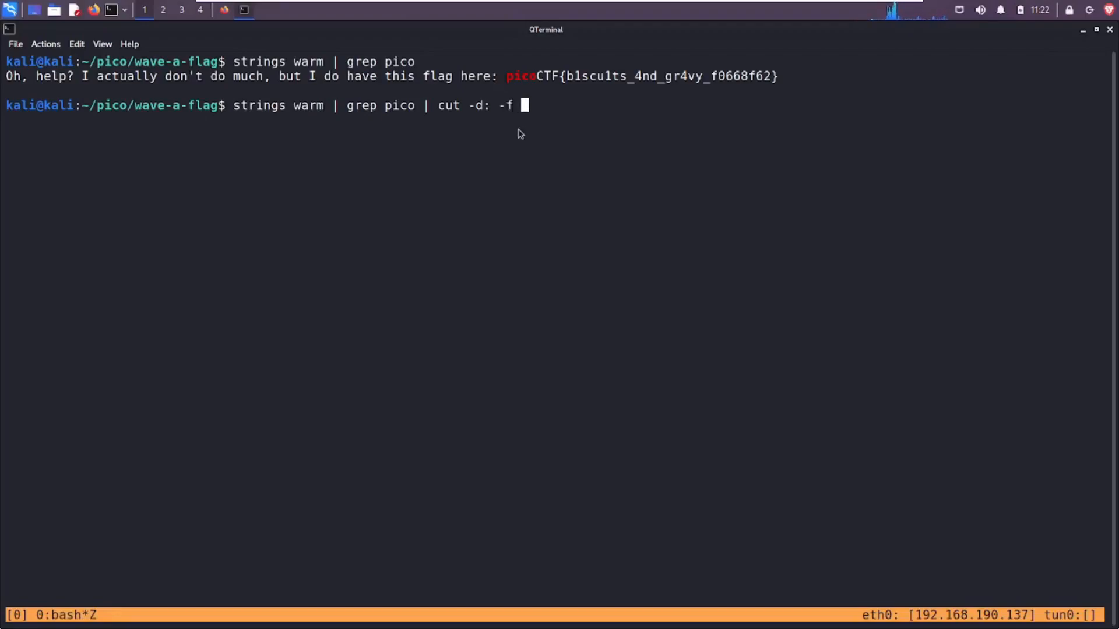
{"action": "type", "text": "2"}
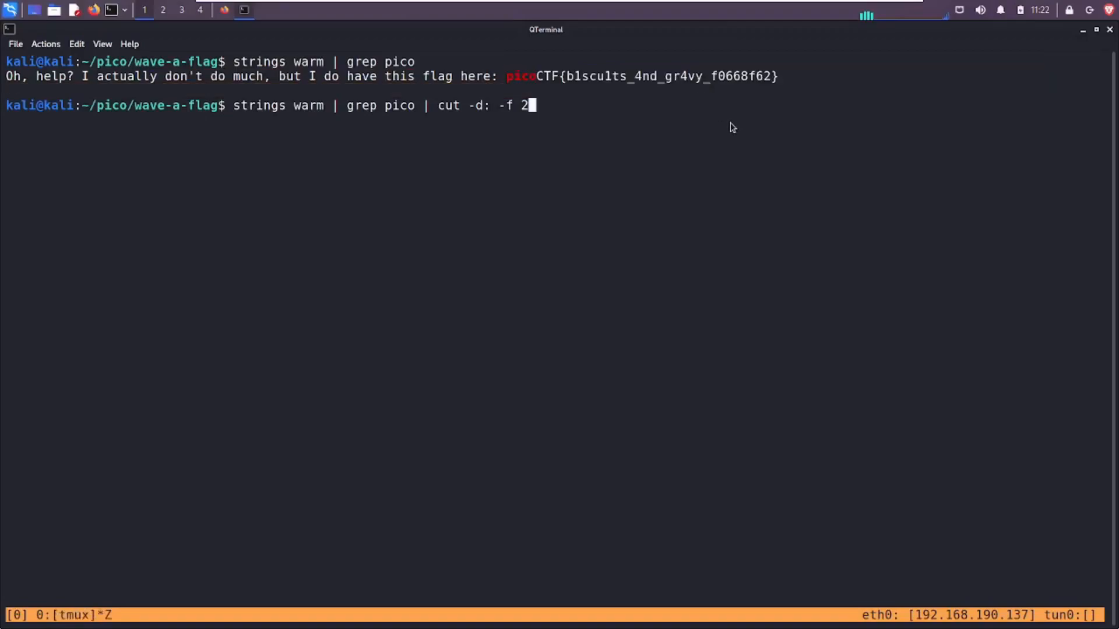
{"action": "key", "text": "Return"}
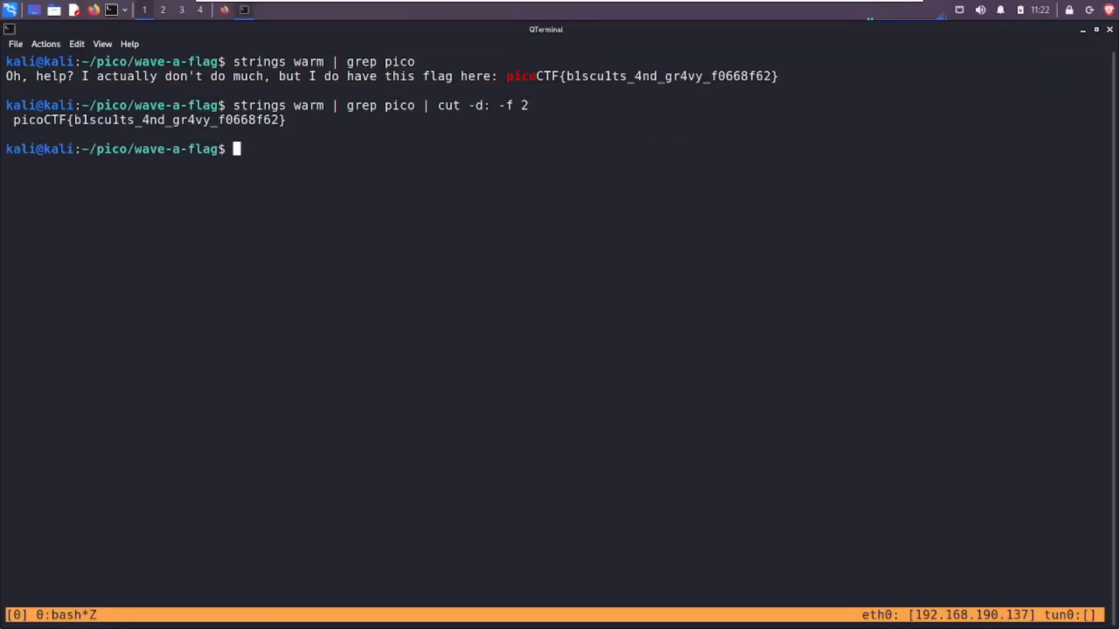
{"action": "double_click", "coordinate": [142, 120]}
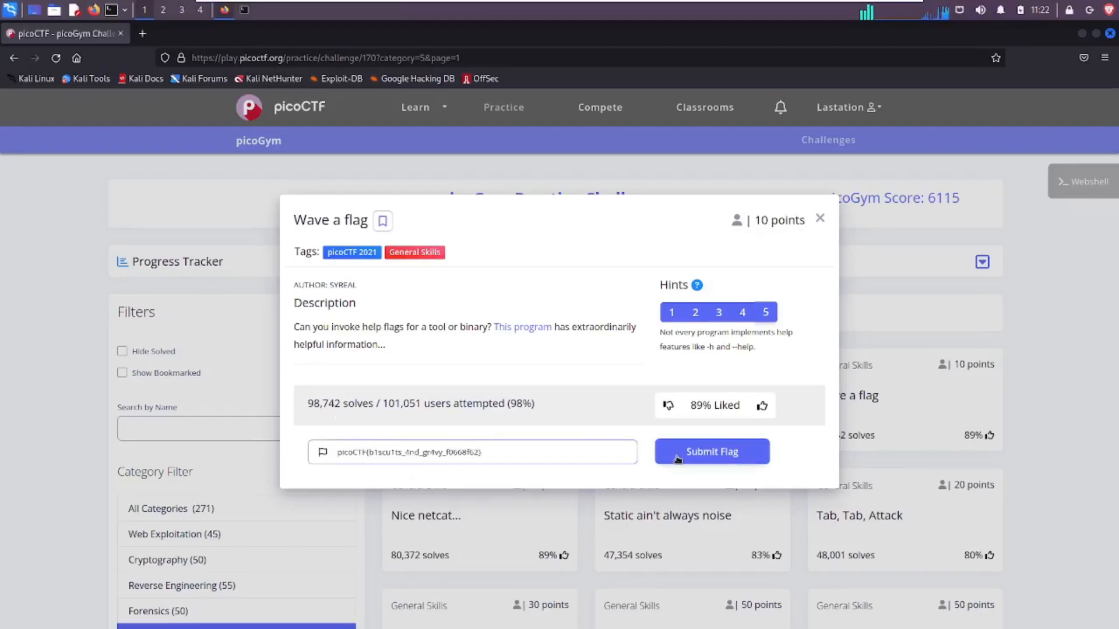
- Submit the pasted flag for Wave a flag, earning 10 points, and dismiss the notification
{"action": "left_click", "coordinate": [710, 452]}
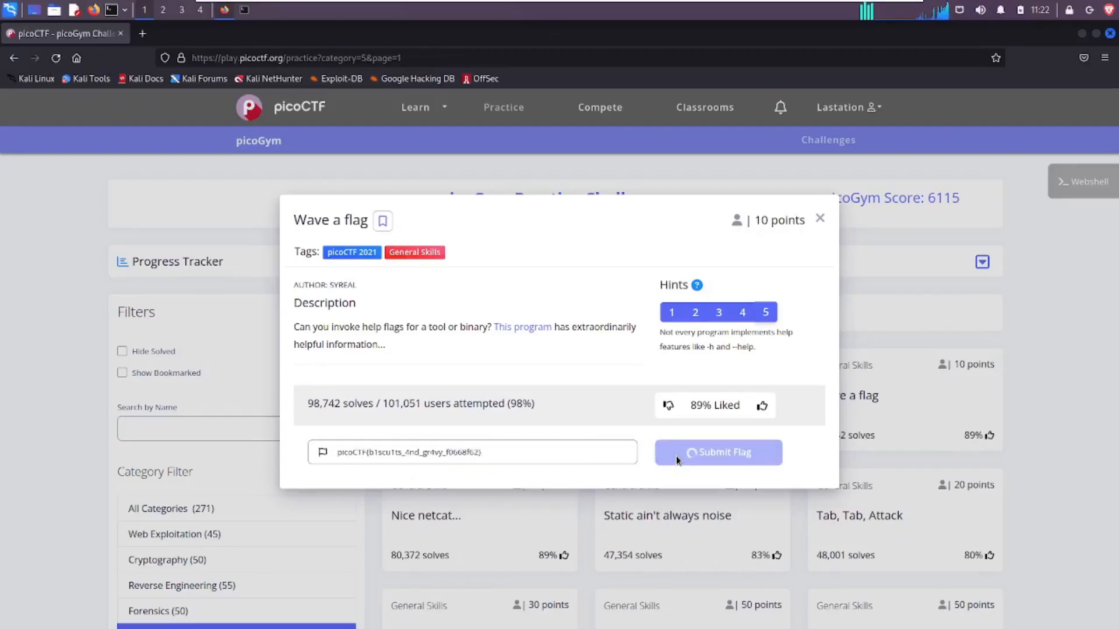
{"action": "left_click", "coordinate": [718, 452]}
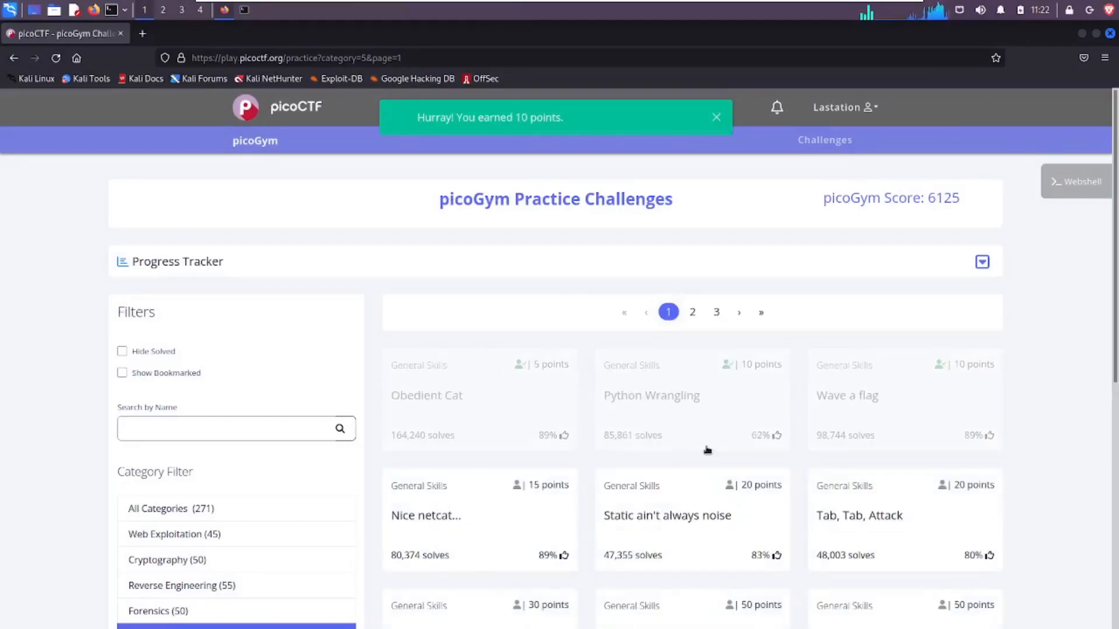
{"action": "left_click", "coordinate": [716, 116]}
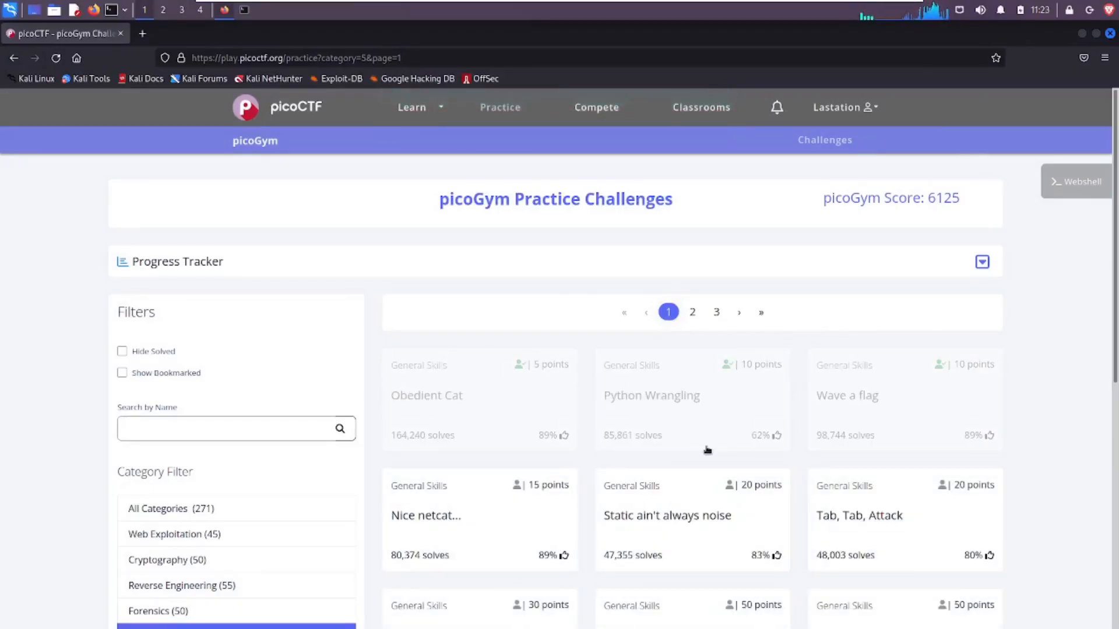